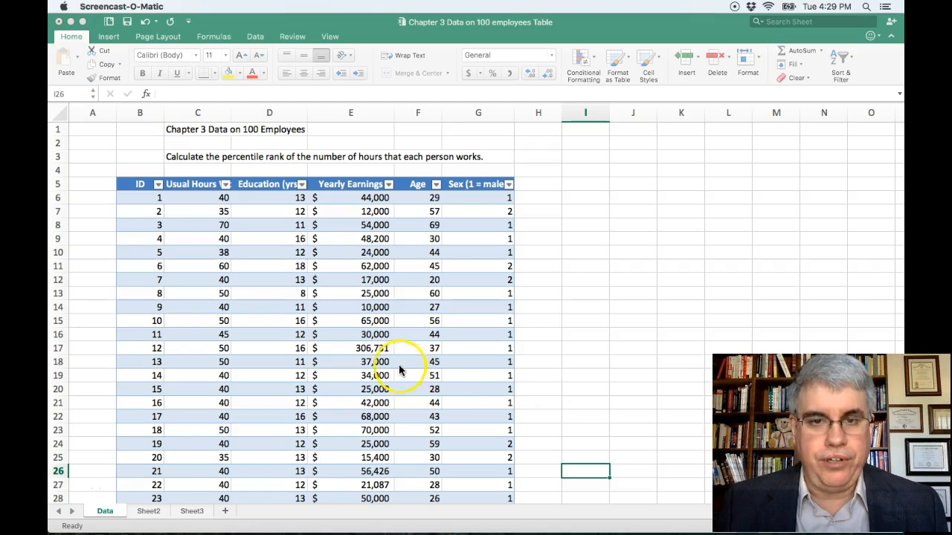
mouse_move(192, 266)
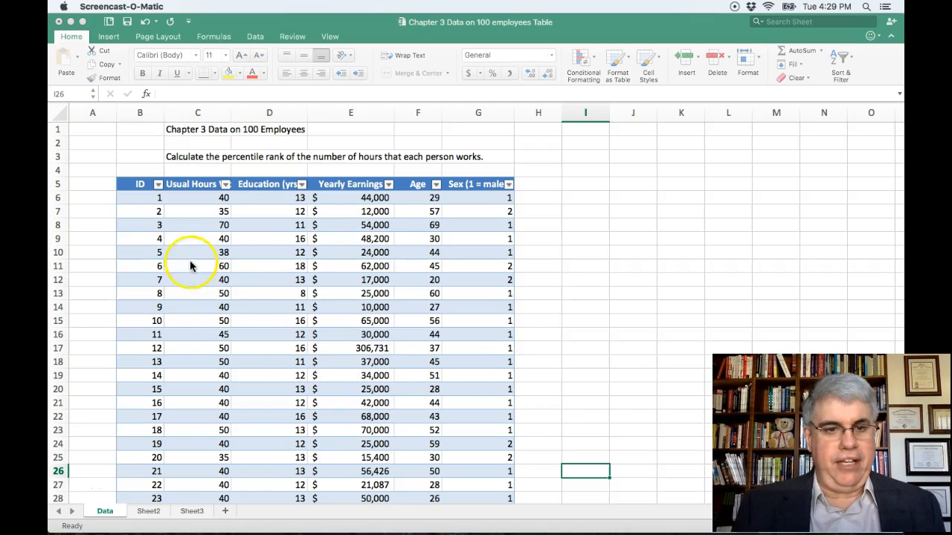
mouse_move(142, 201)
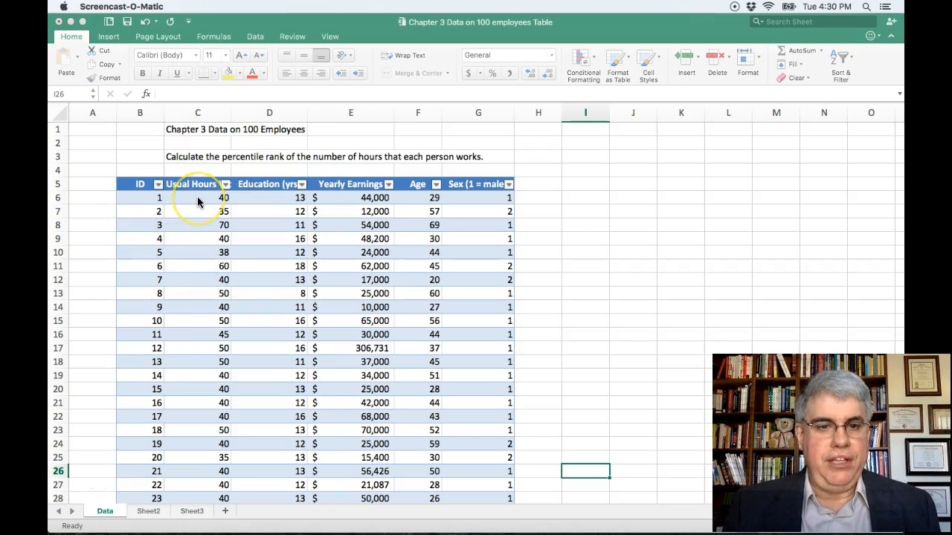
mouse_move(364, 191)
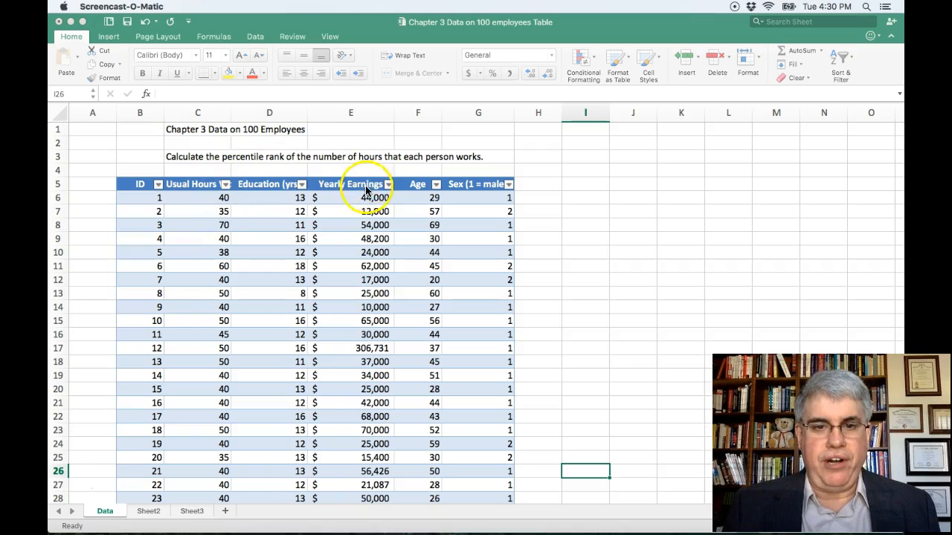
mouse_move(548, 240)
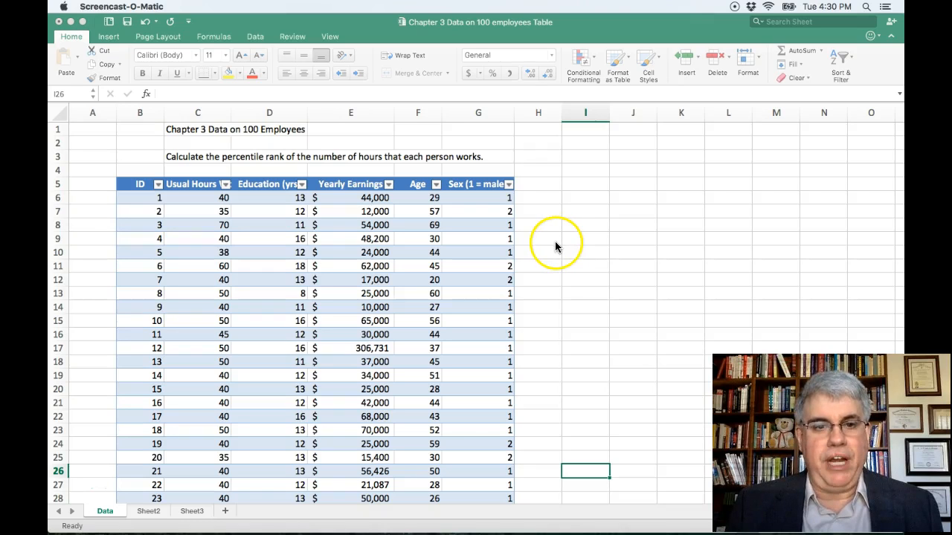
mouse_move(557, 247)
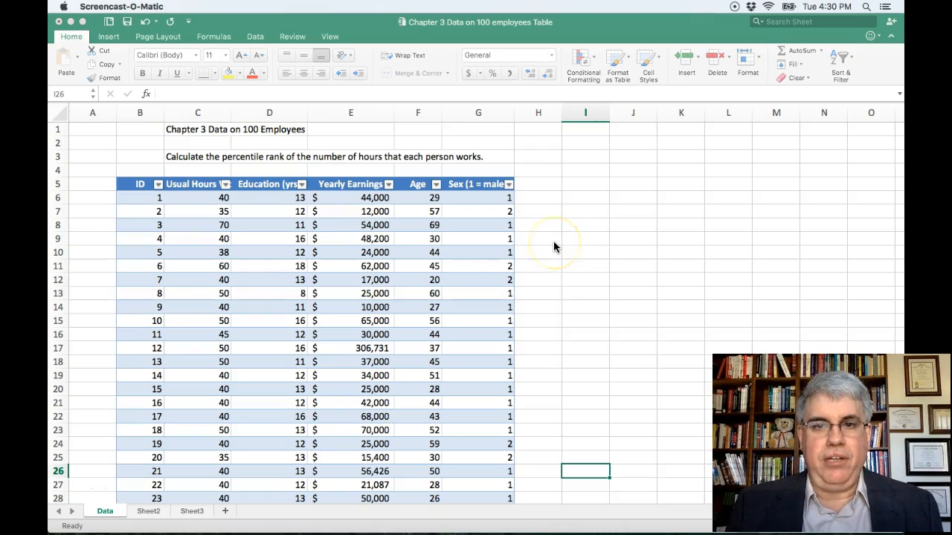
mouse_move(199, 207)
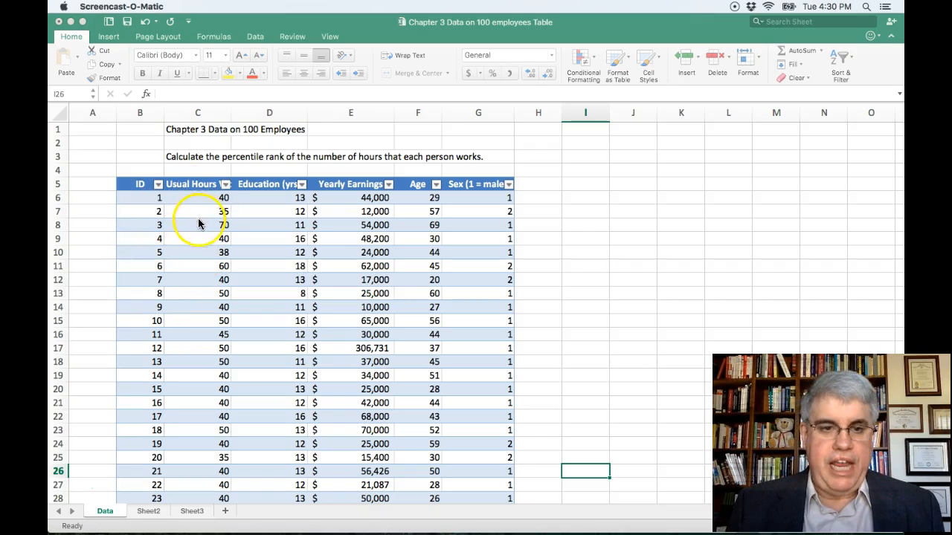
mouse_move(198, 458)
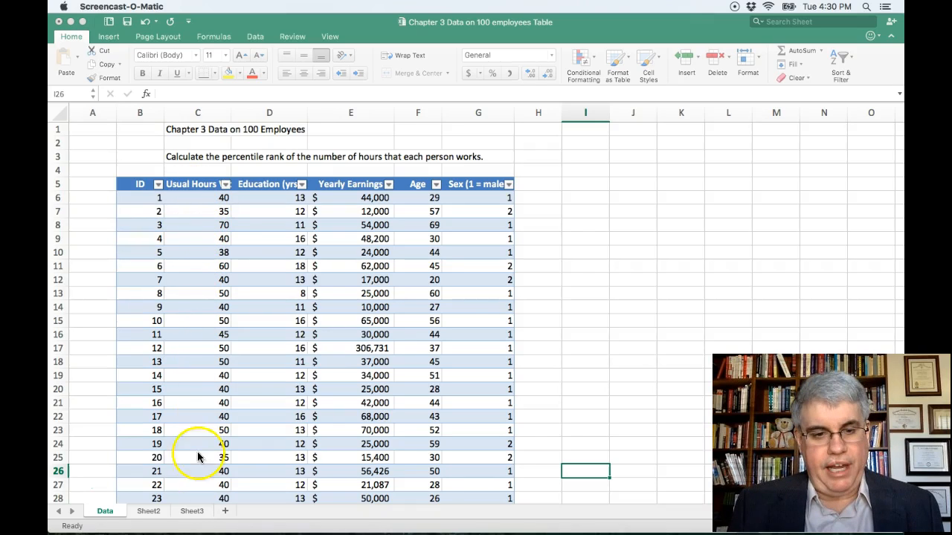
mouse_move(205, 219)
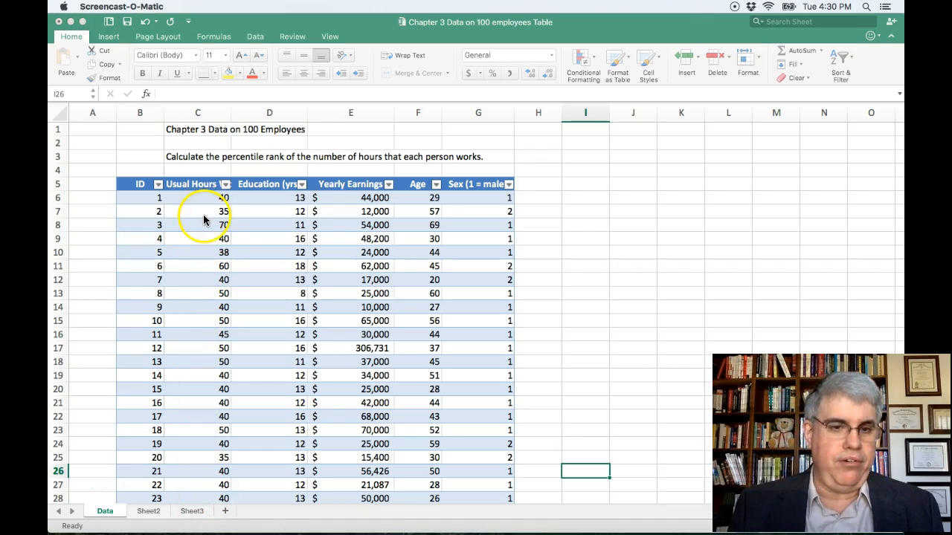
mouse_move(207, 229)
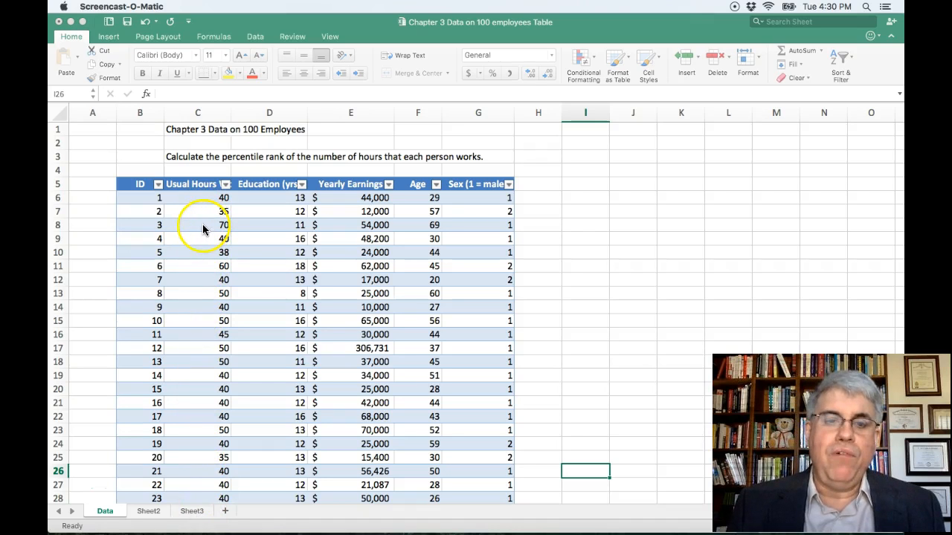
mouse_move(445, 305)
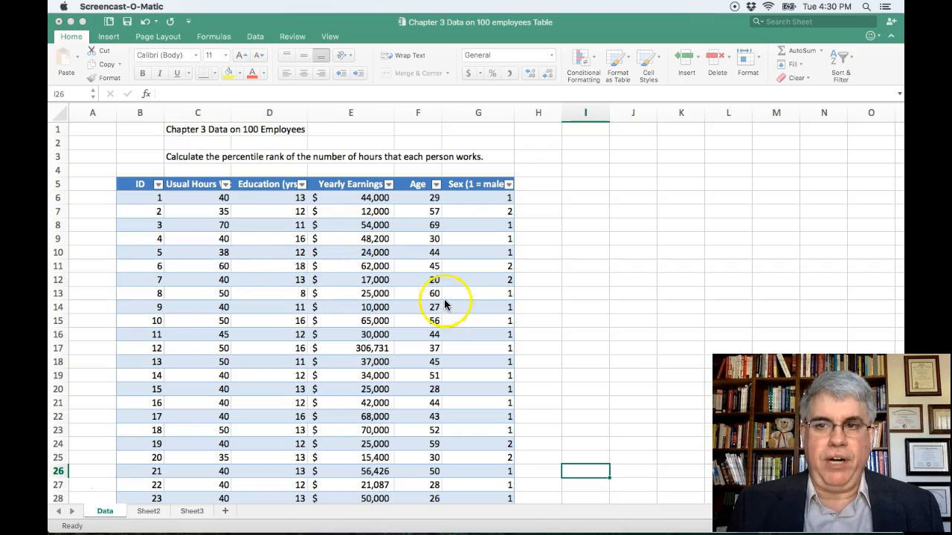
mouse_move(553, 306)
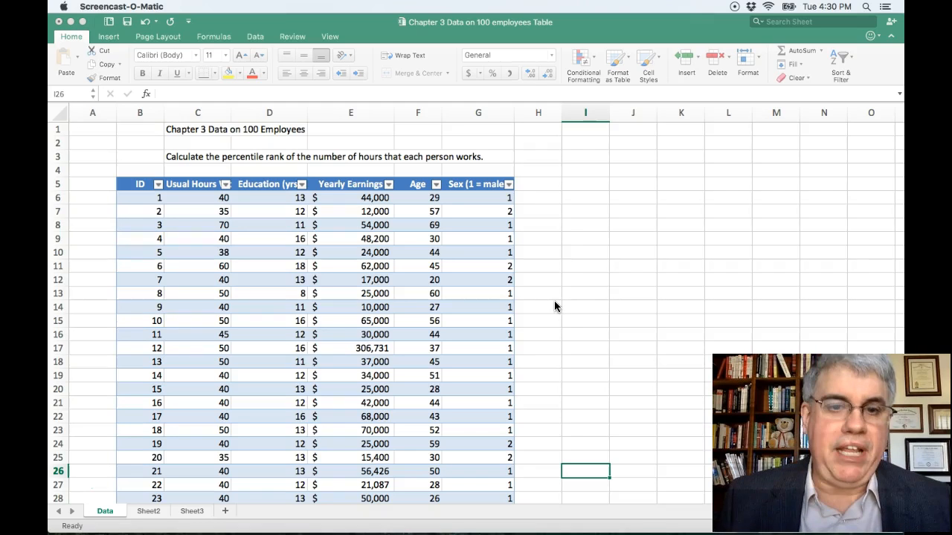
mouse_move(564, 288)
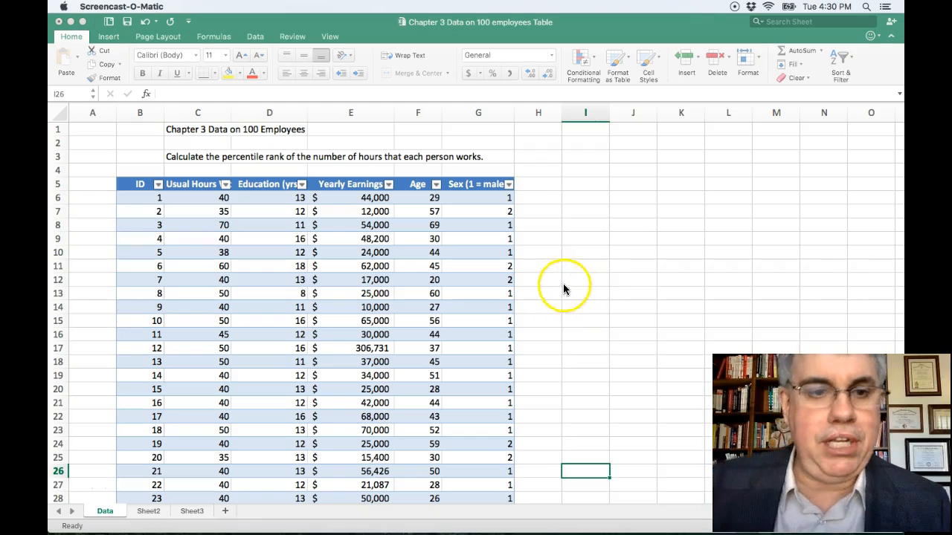
mouse_move(524, 211)
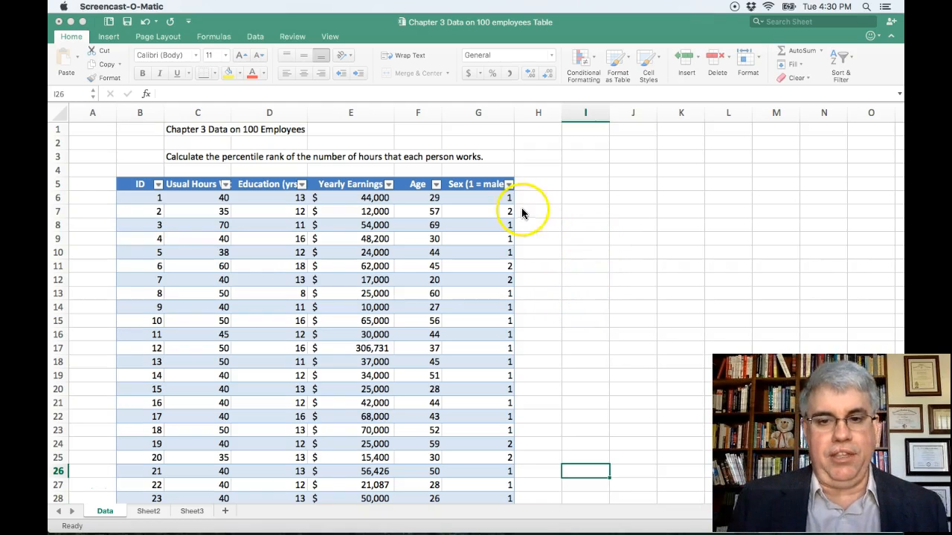
mouse_move(573, 259)
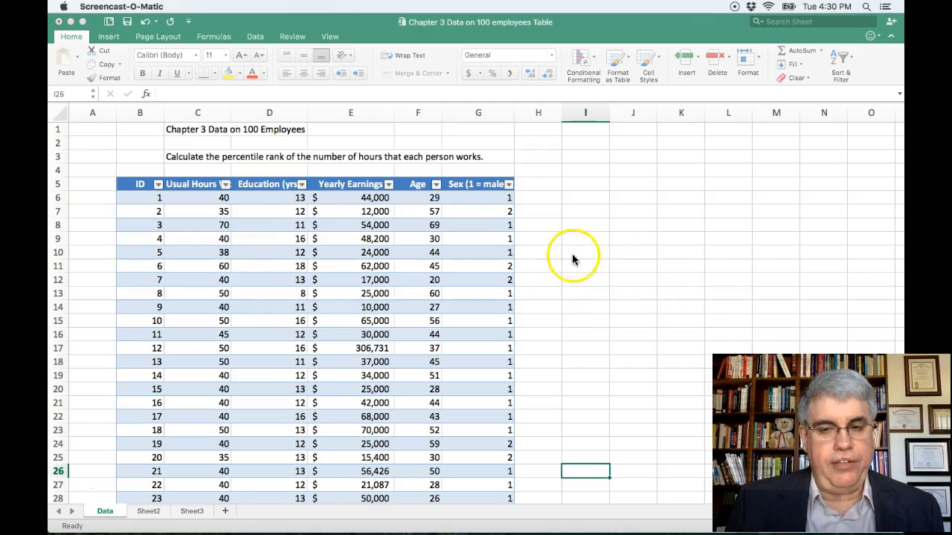
mouse_move(545, 226)
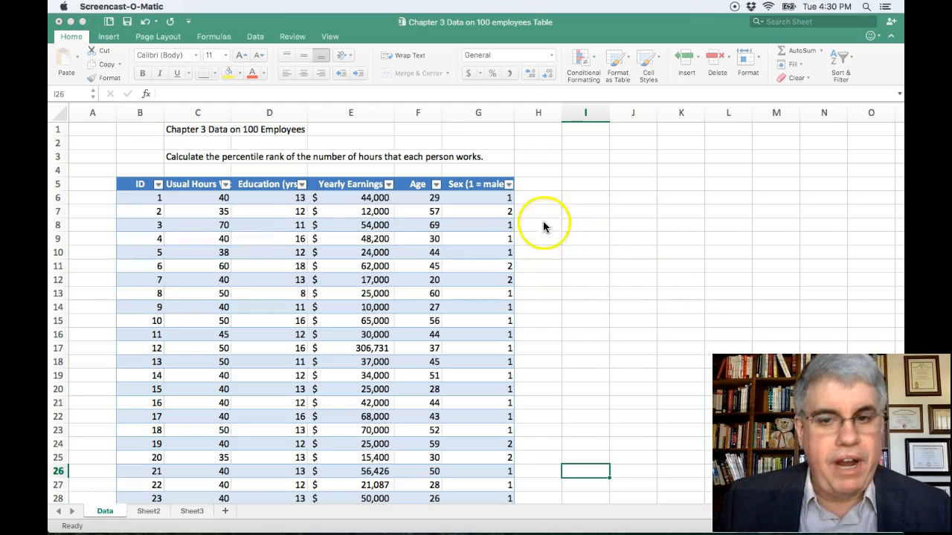
mouse_move(542, 188)
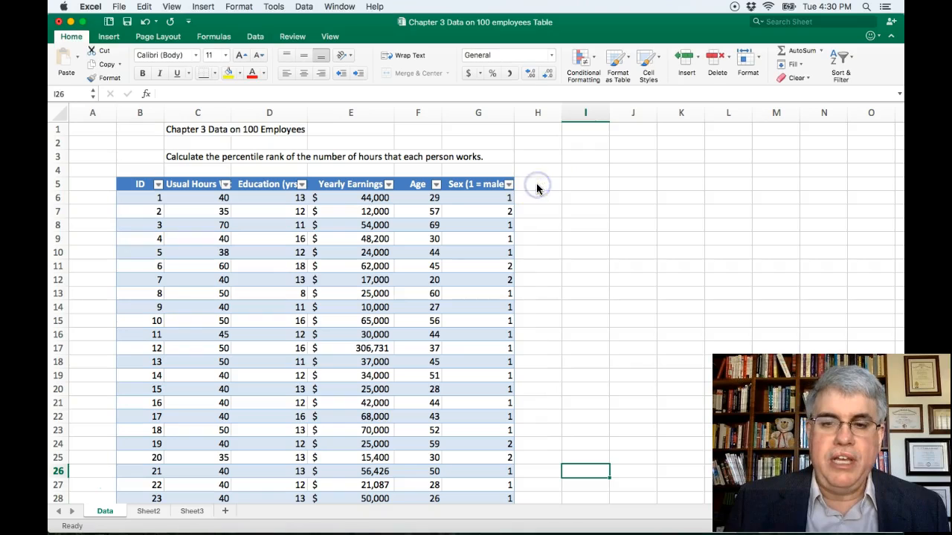
- Label H5 'Percentile Rank of Hours' so the table extends to a new column
left_click(538, 184)
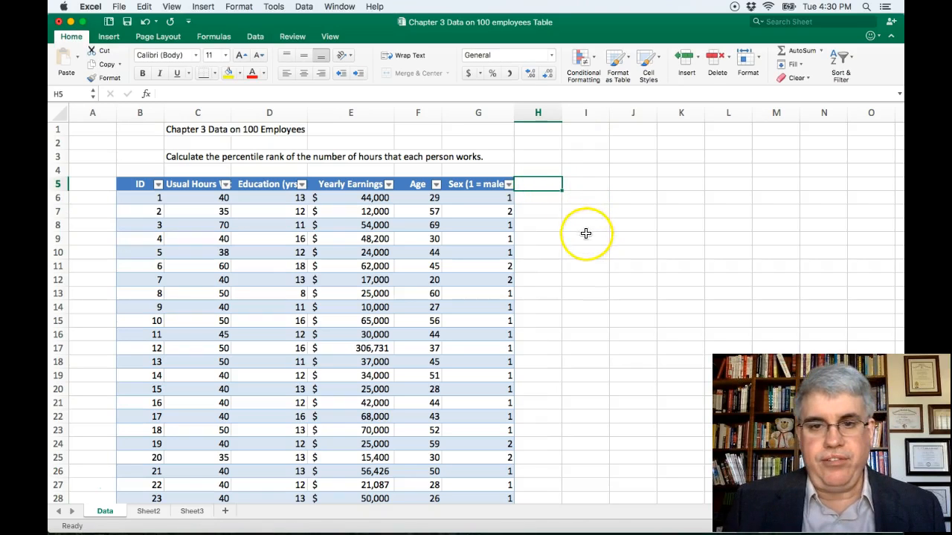
mouse_move(604, 249)
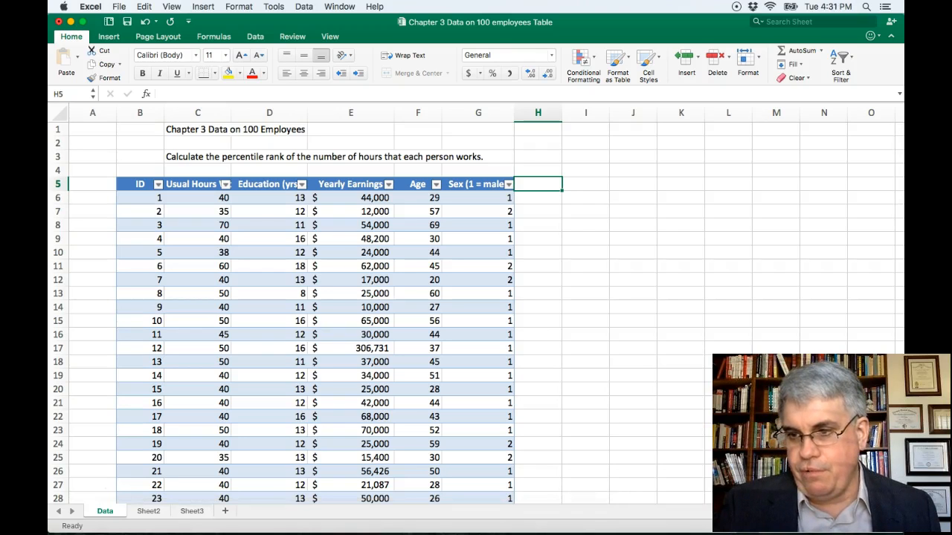
mouse_move(68, 428)
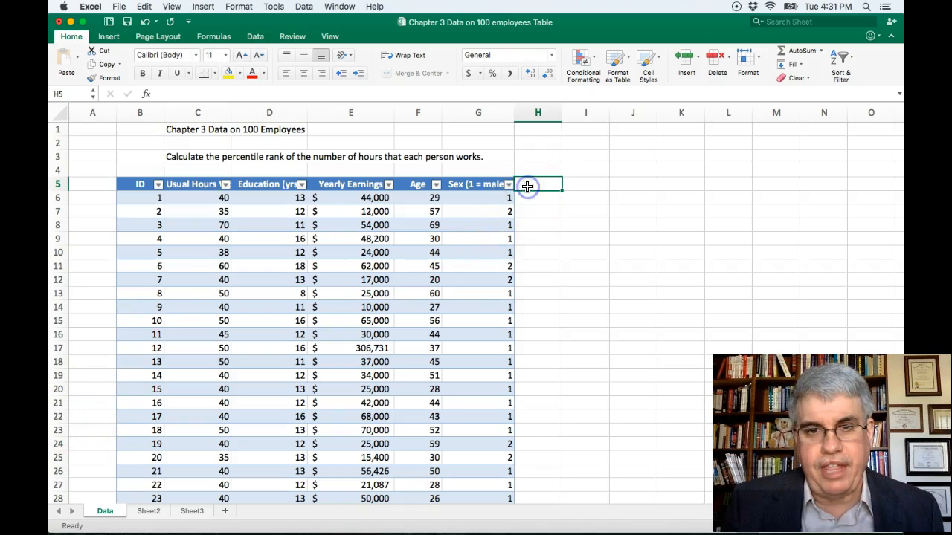
type("O")
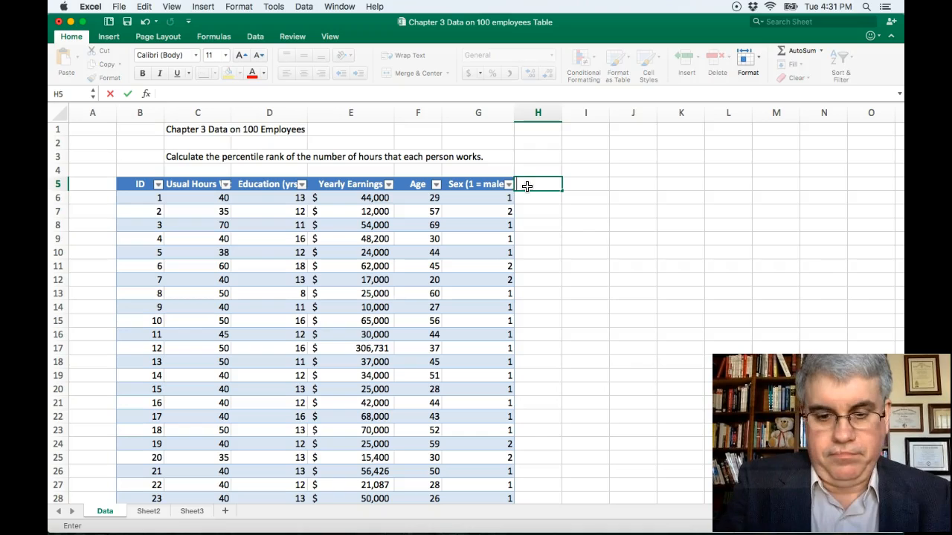
type("Percentil")
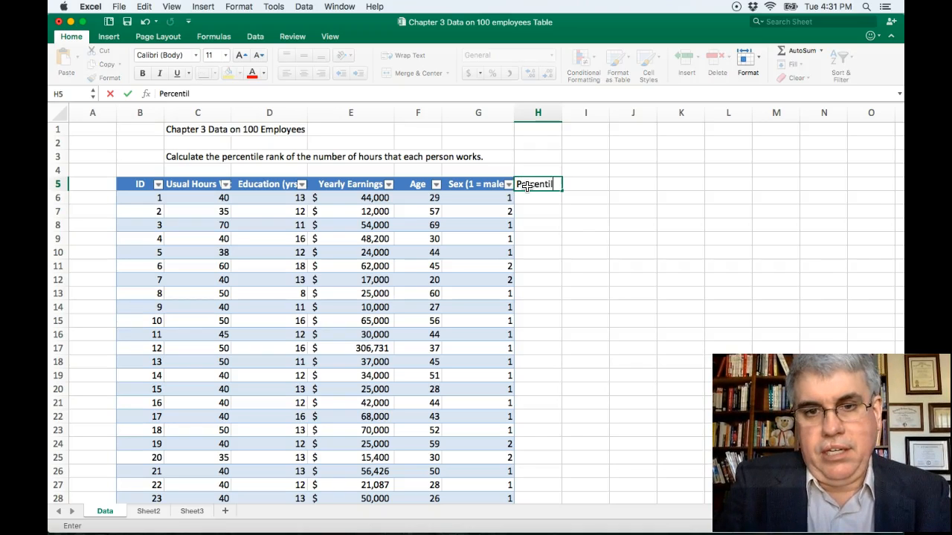
type("e Ran")
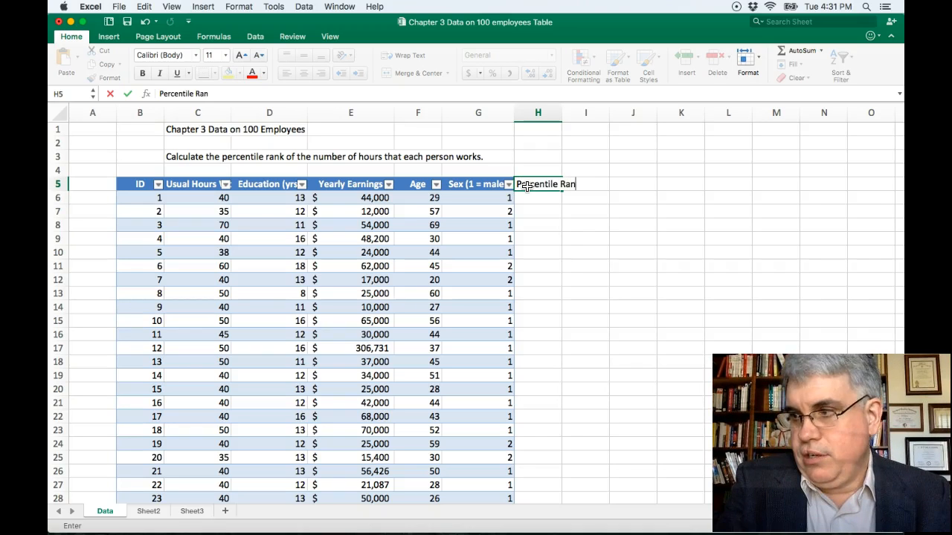
type("k of Hours")
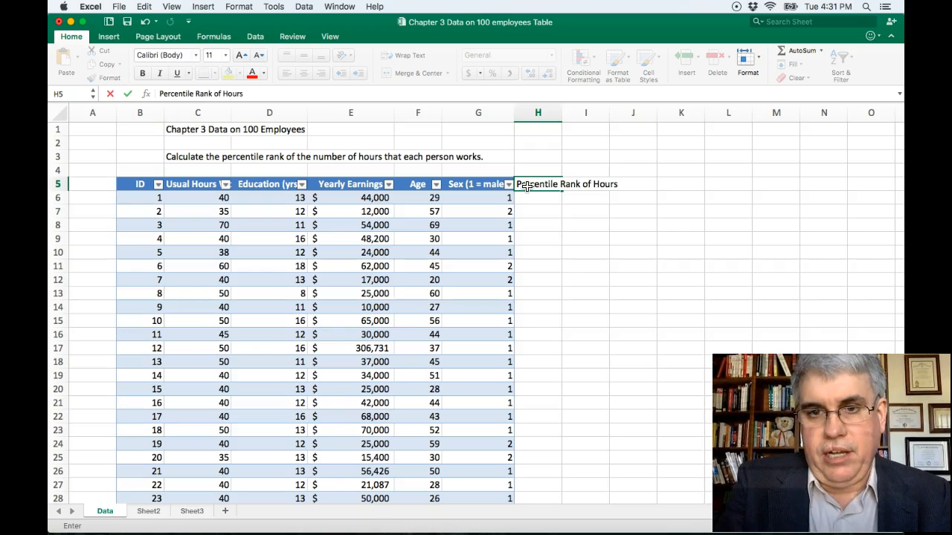
key("Return")
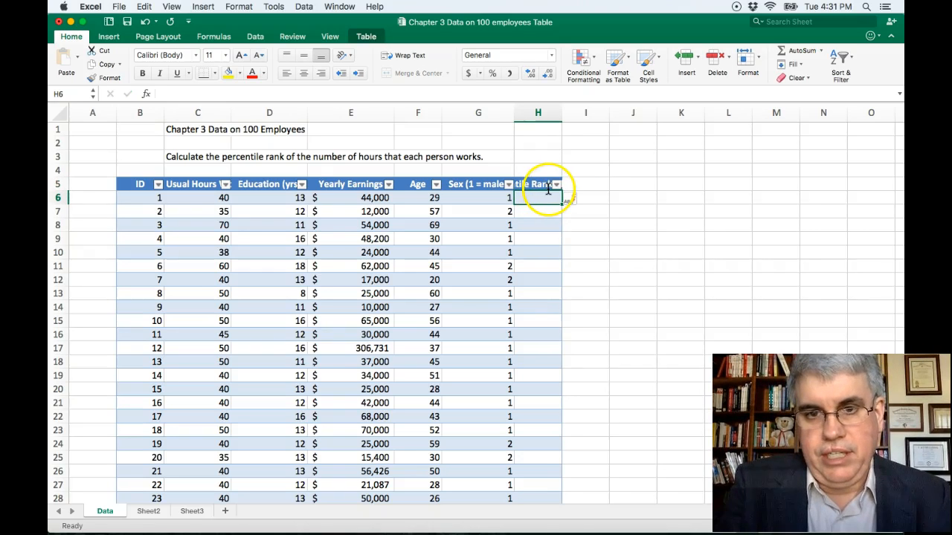
- Widen column H until the full heading is readable
left_click_drag(562, 113, 592, 113)
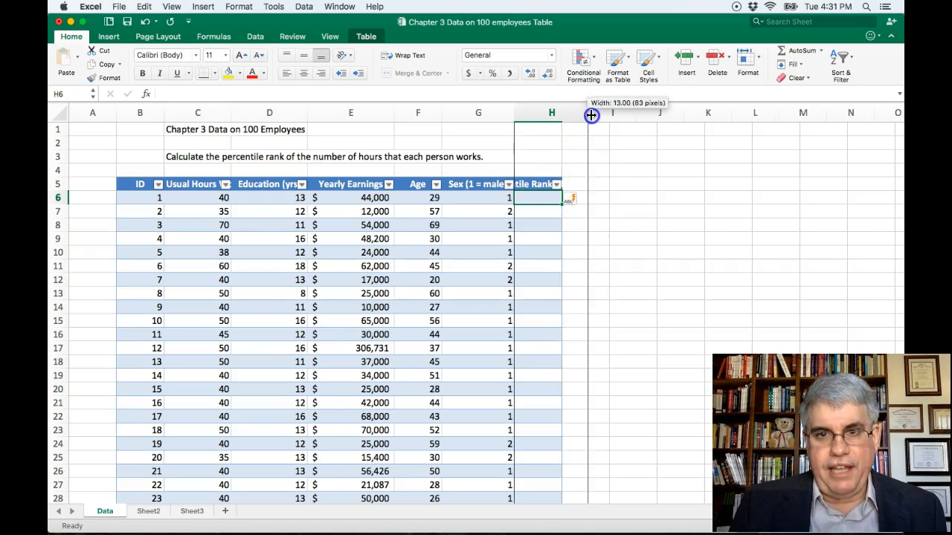
left_click_drag(587, 113, 595, 113)
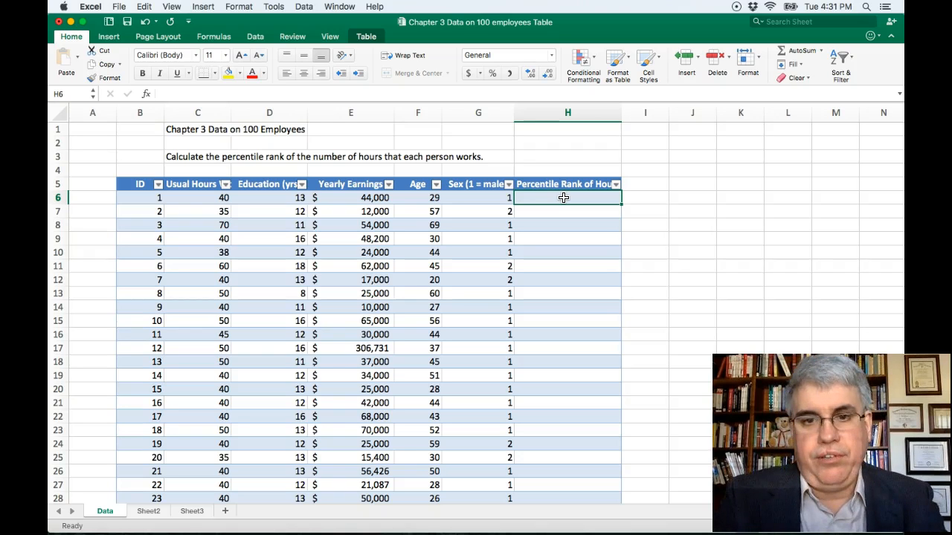
- Begin a =PERCENTRANK.EXC( formula in H6, the first percentile rank cell
type("=")
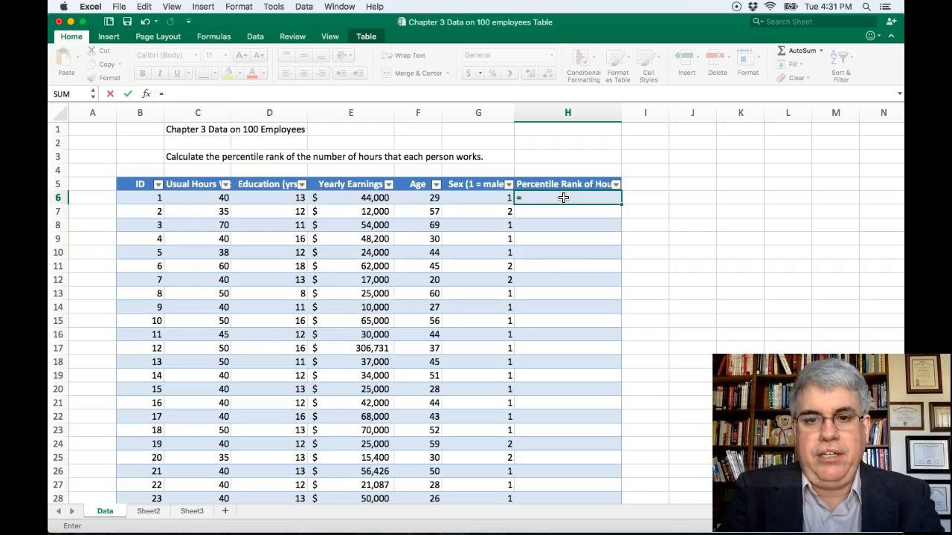
type("perc")
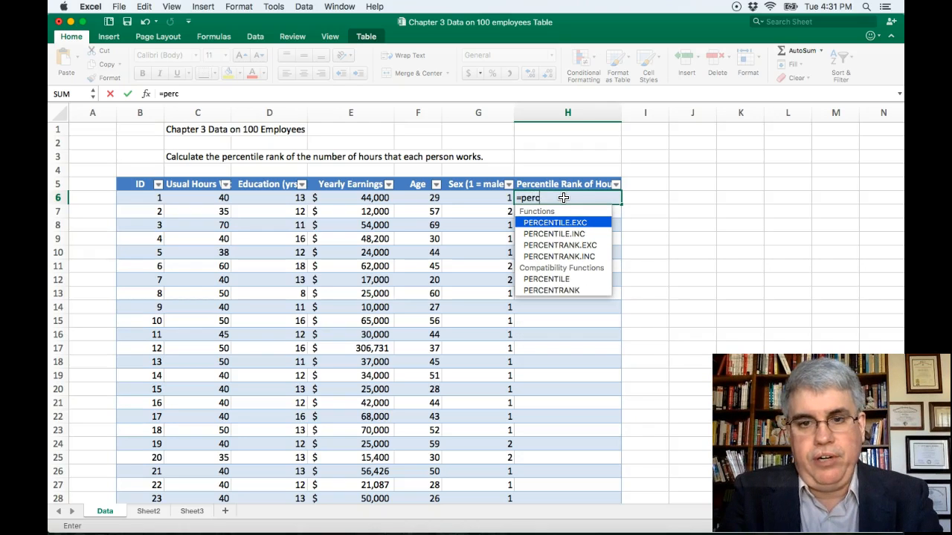
type("entrank.exc")
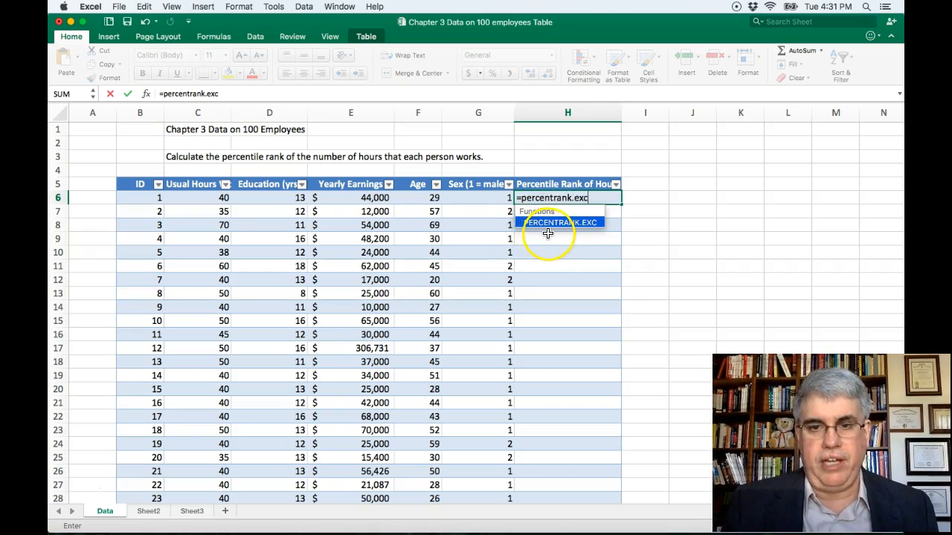
mouse_move(542, 229)
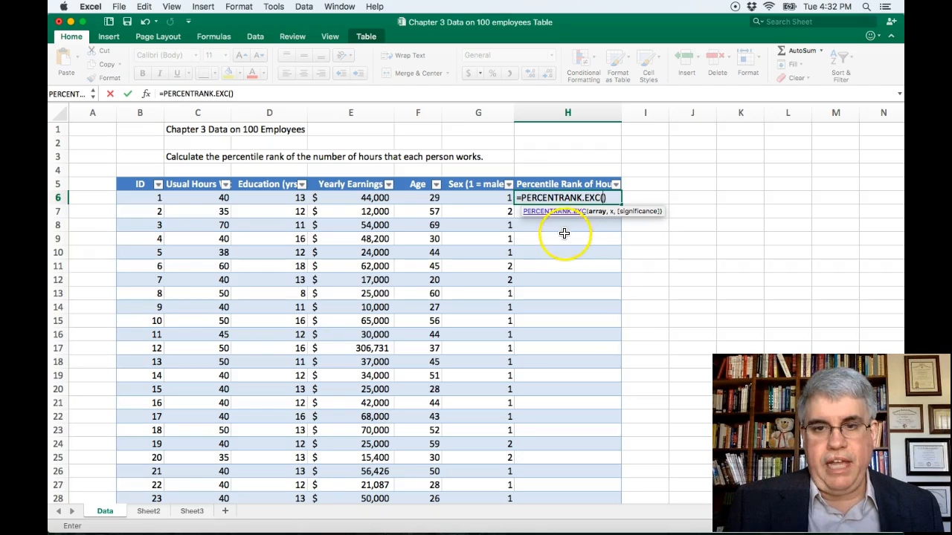
mouse_move(649, 217)
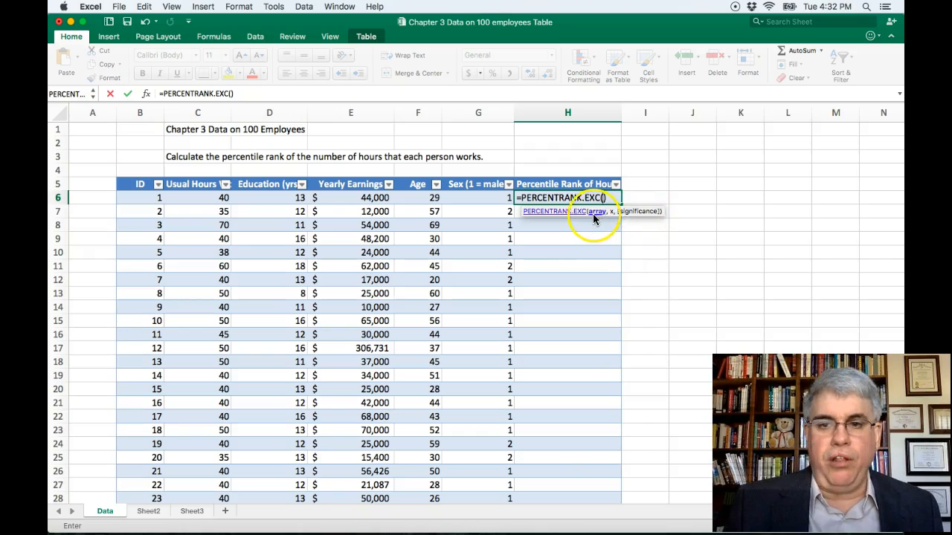
mouse_move(343, 207)
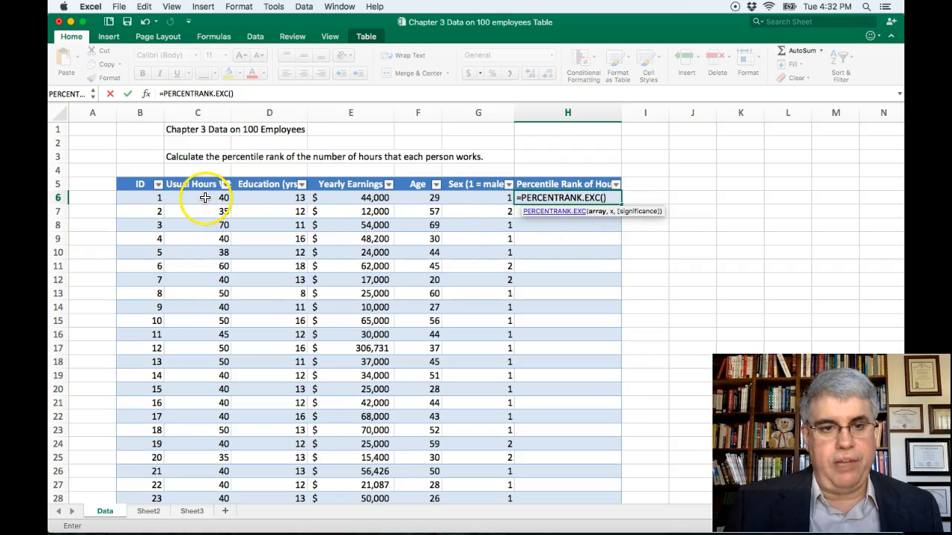
left_click(198, 196)
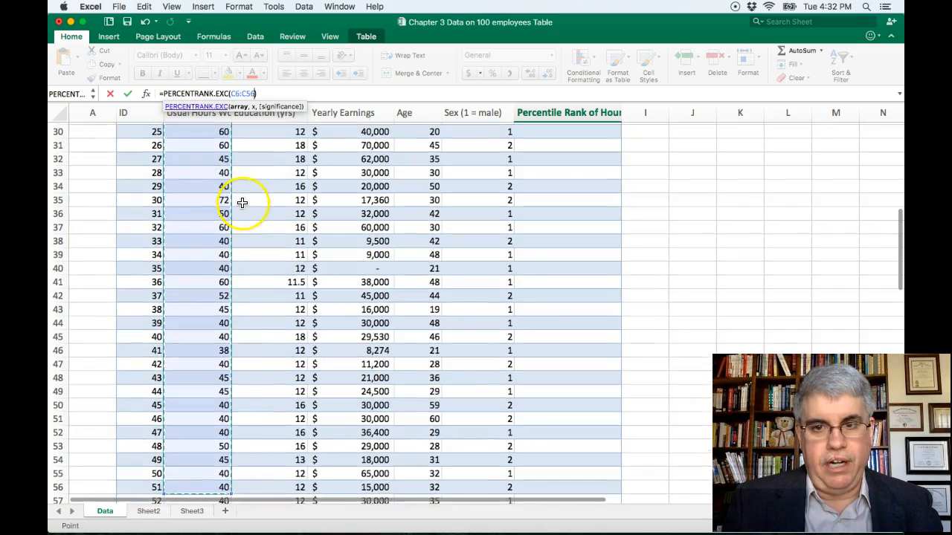
scroll("down", 3)
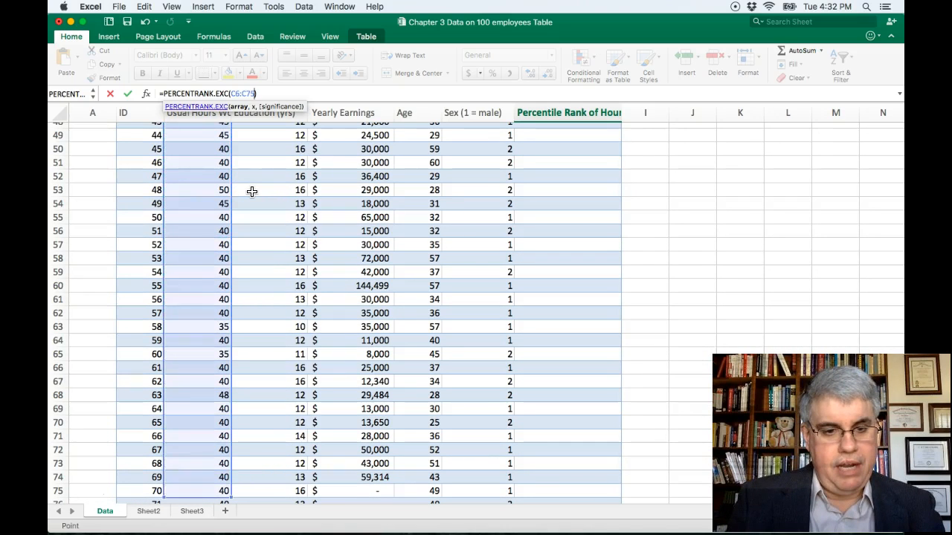
scroll("down", 3)
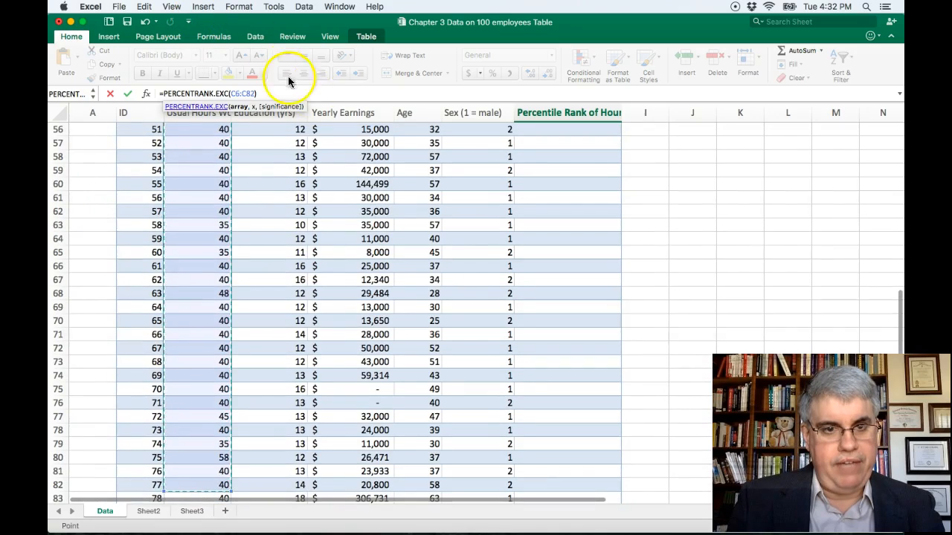
scroll("down", 3)
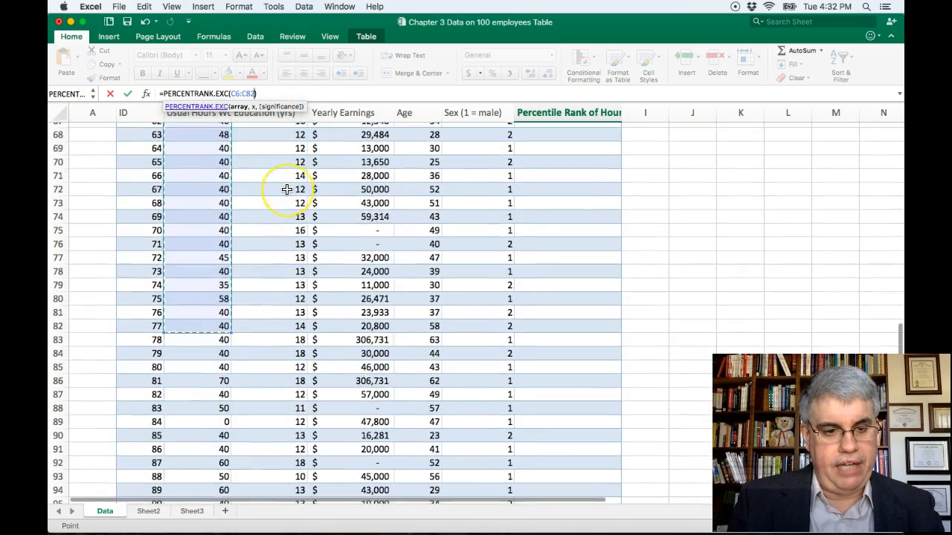
scroll("down", 3)
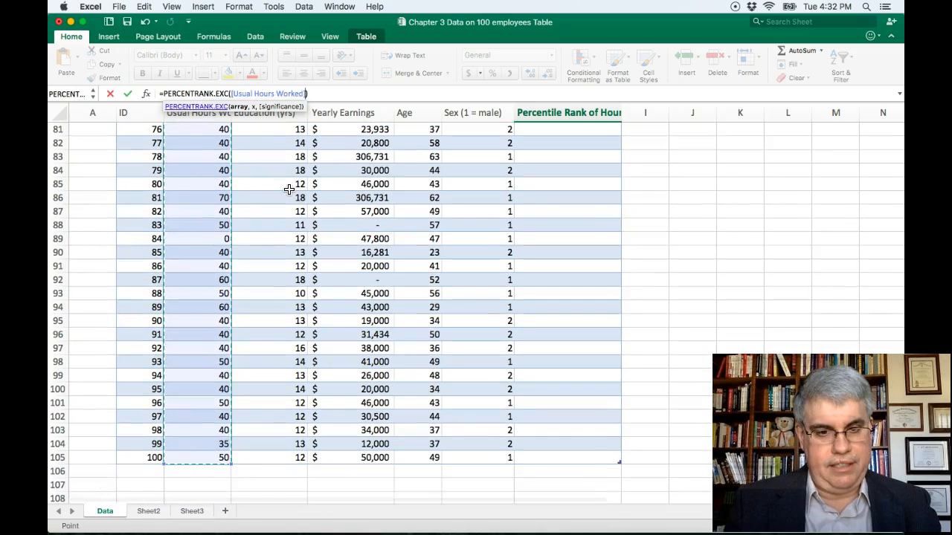
scroll("down", 3)
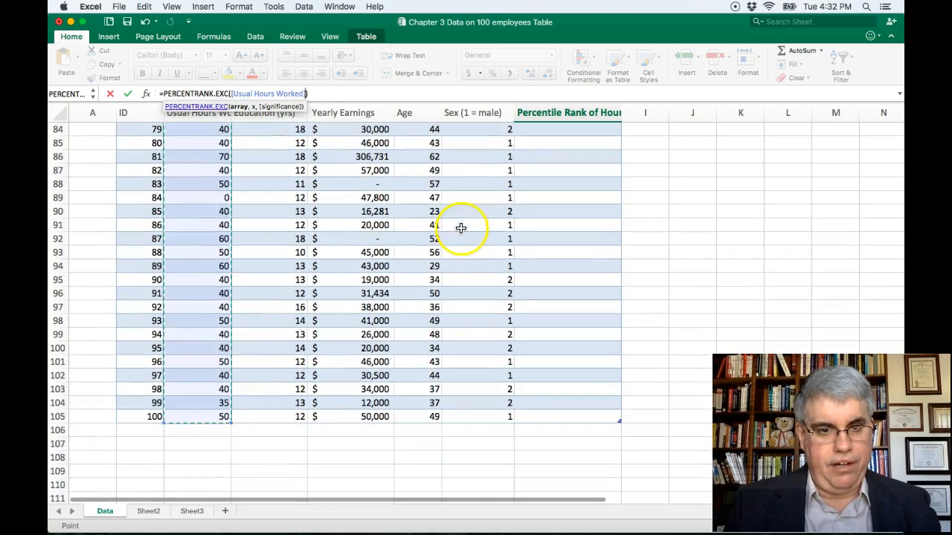
scroll("up", 3)
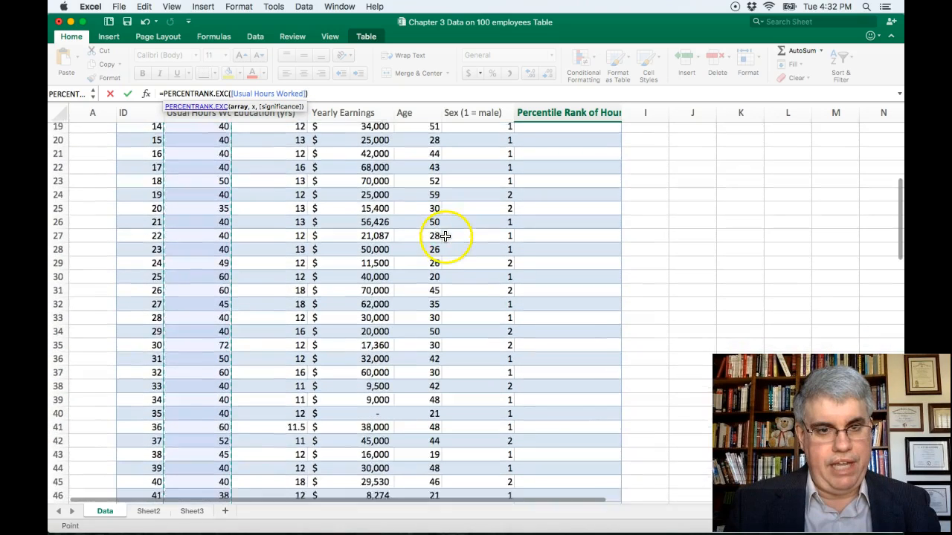
scroll("up", 3)
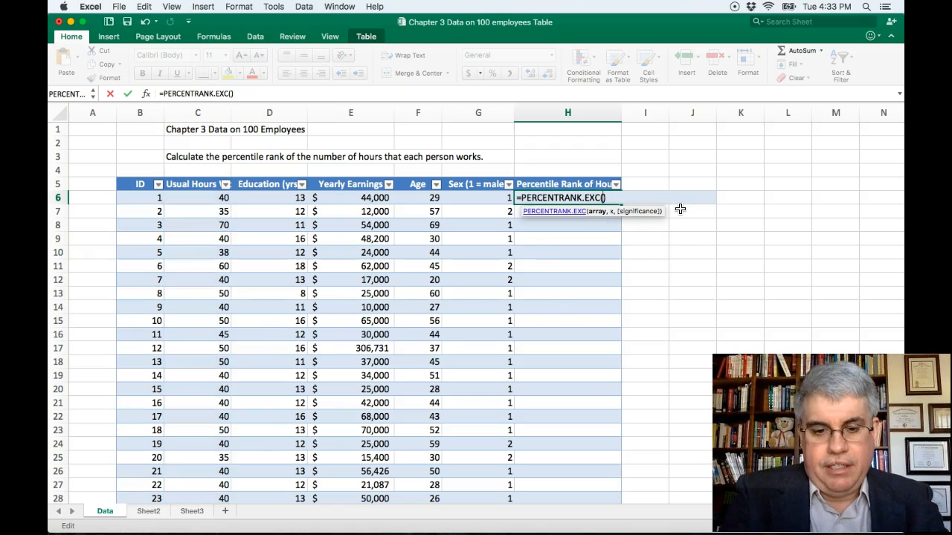
- Enter c6..c105 as the formula's array and attempt to finish, triggering a not-enough-arguments warning
left_click(196, 198)
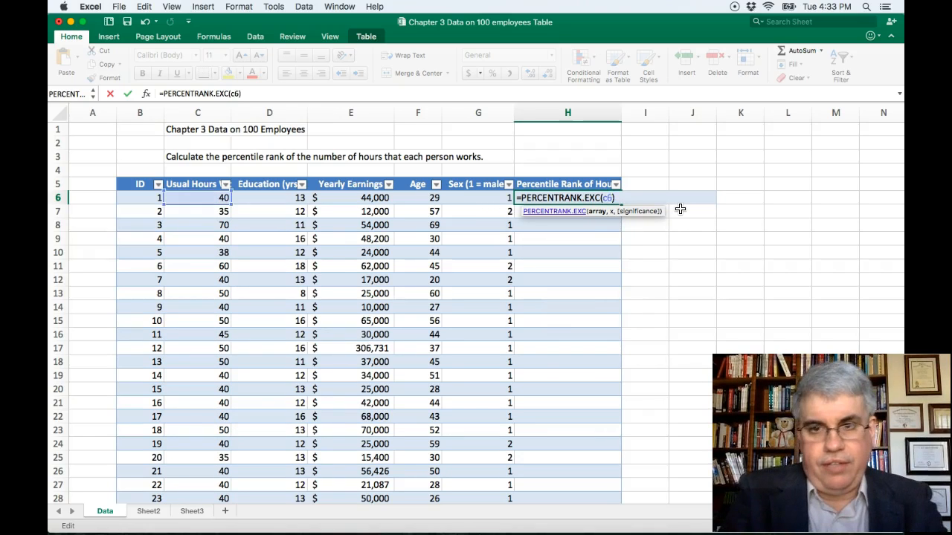
type("..c0")
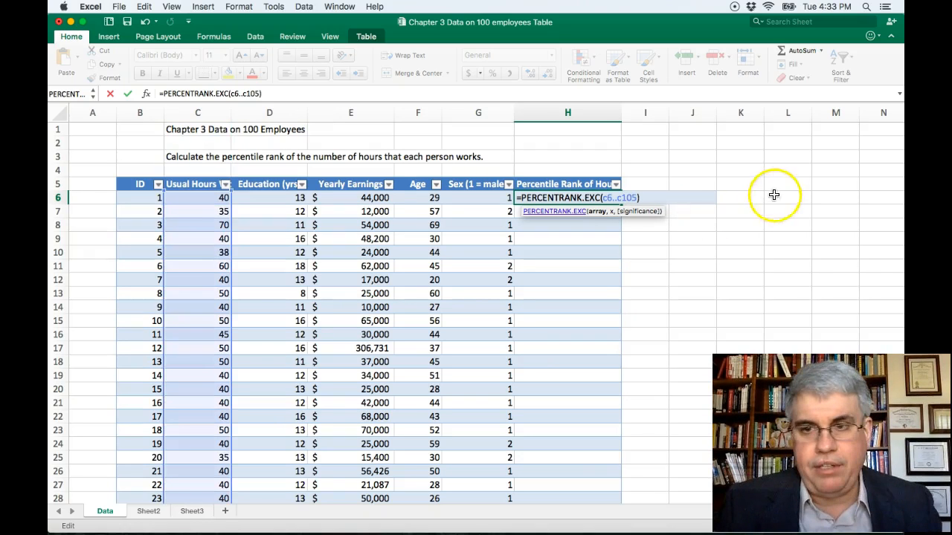
mouse_move(899, 173)
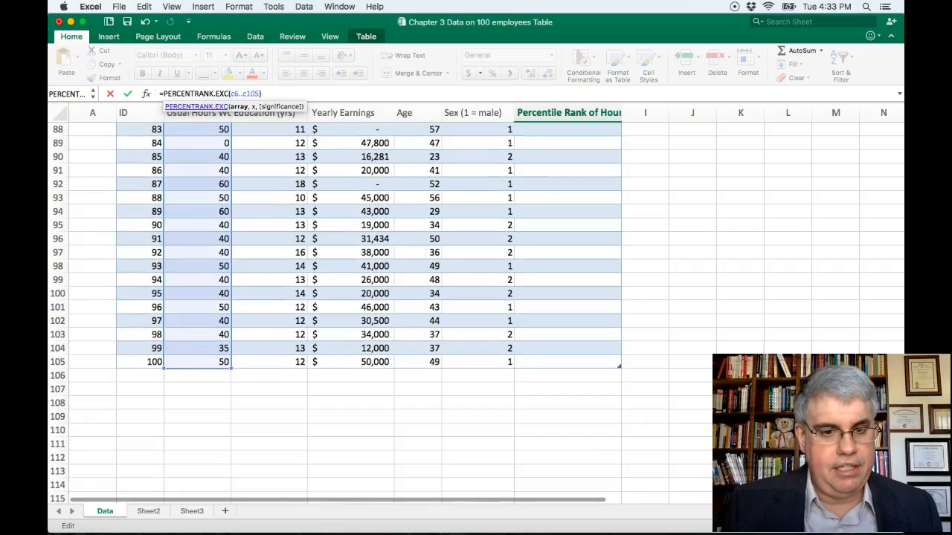
scroll("up", 3)
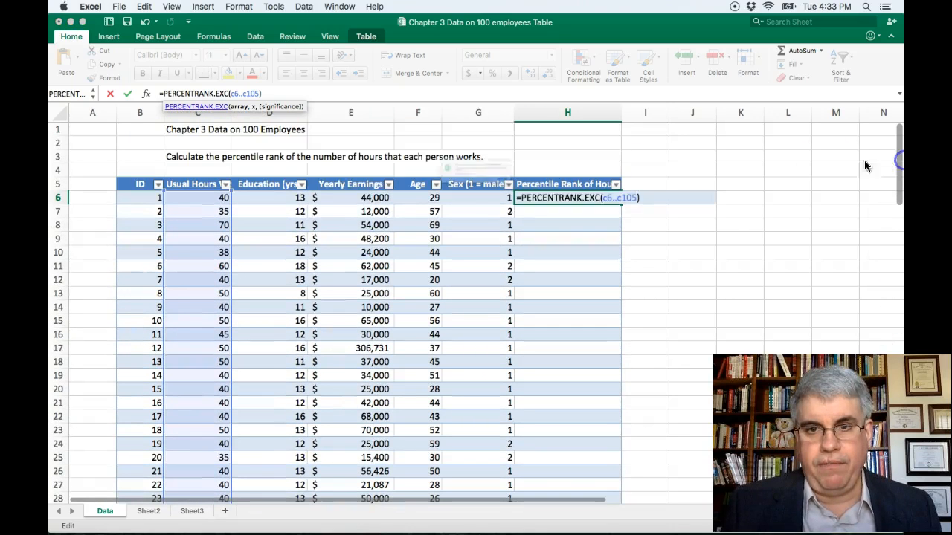
key("Return")
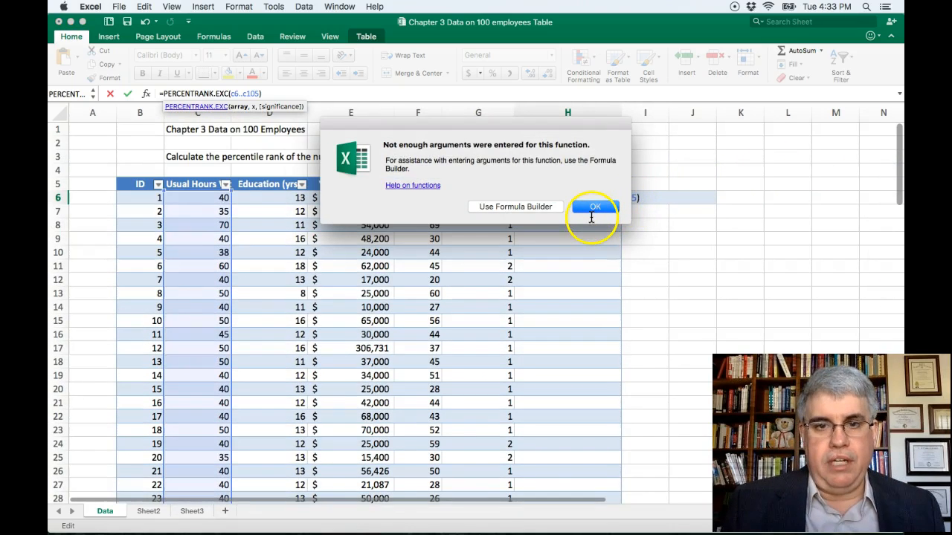
- Dismiss the 'Not enough arguments' alert to resume editing the formula
left_click(595, 205)
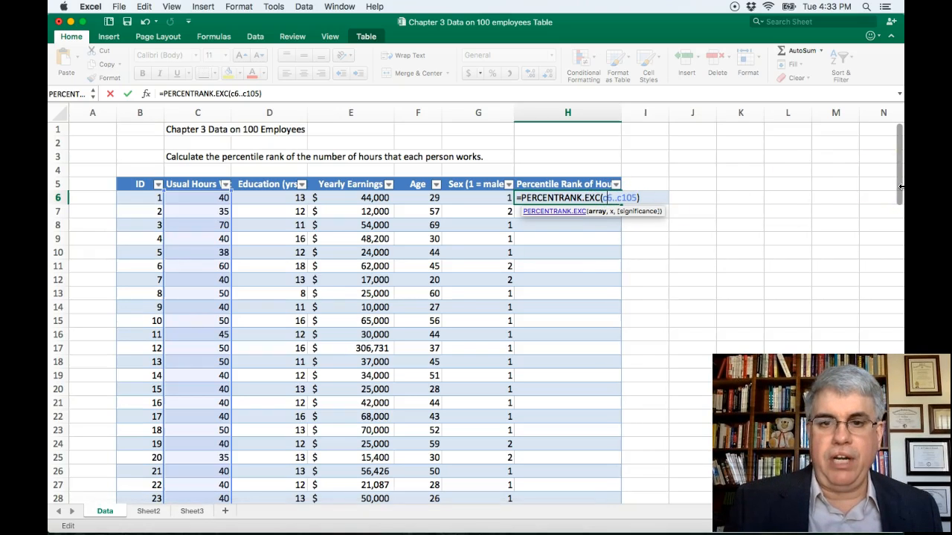
mouse_move(563, 230)
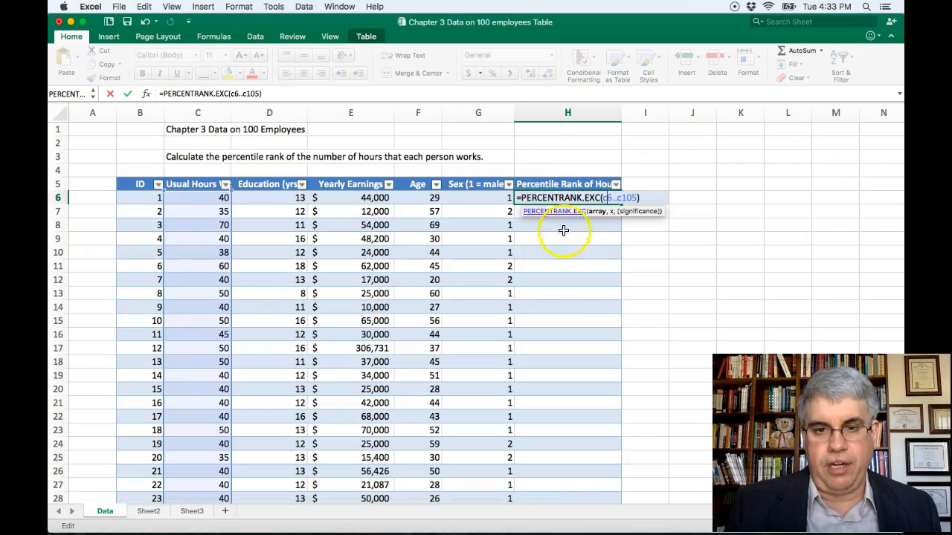
mouse_move(779, 189)
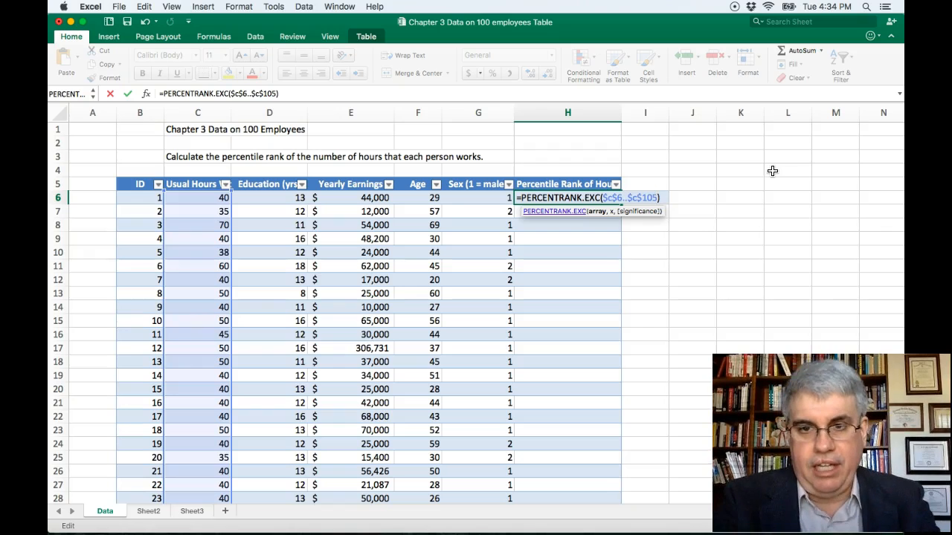
- Make the array range absolute, $C$6..$C$105, and add a comma for the next argument
type(",")
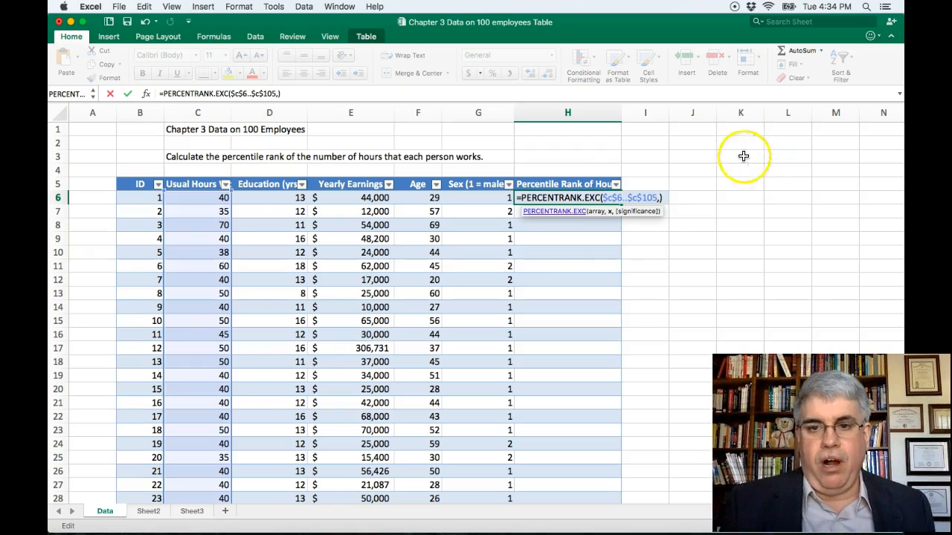
mouse_move(337, 202)
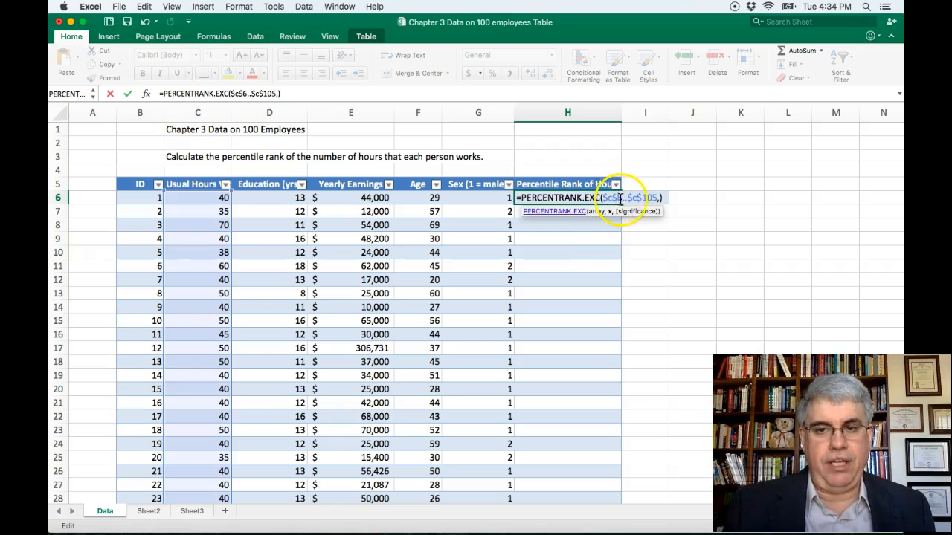
mouse_move(558, 211)
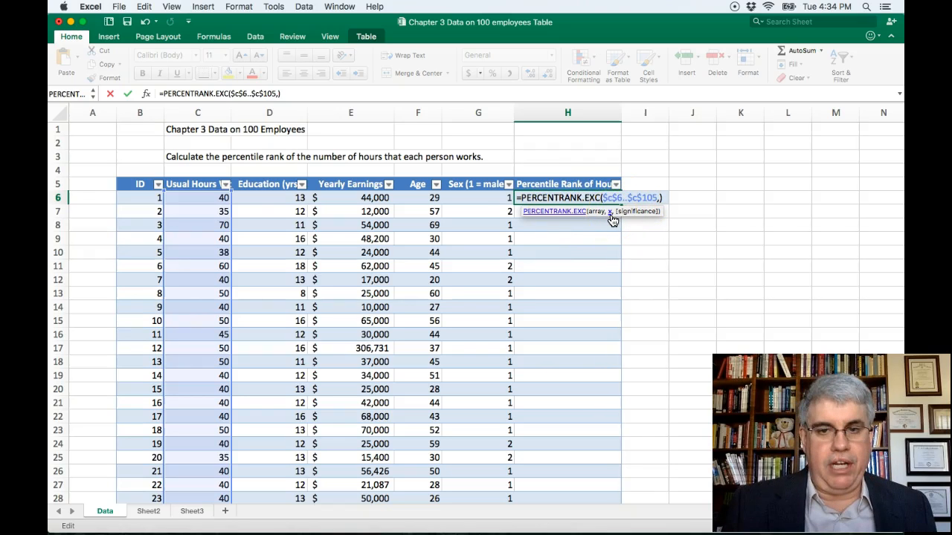
mouse_move(285, 200)
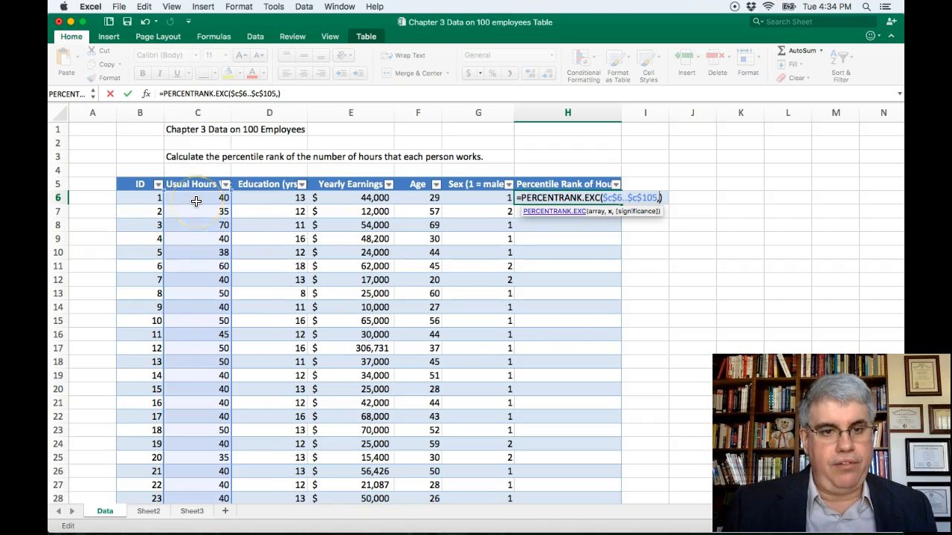
left_click(196, 196)
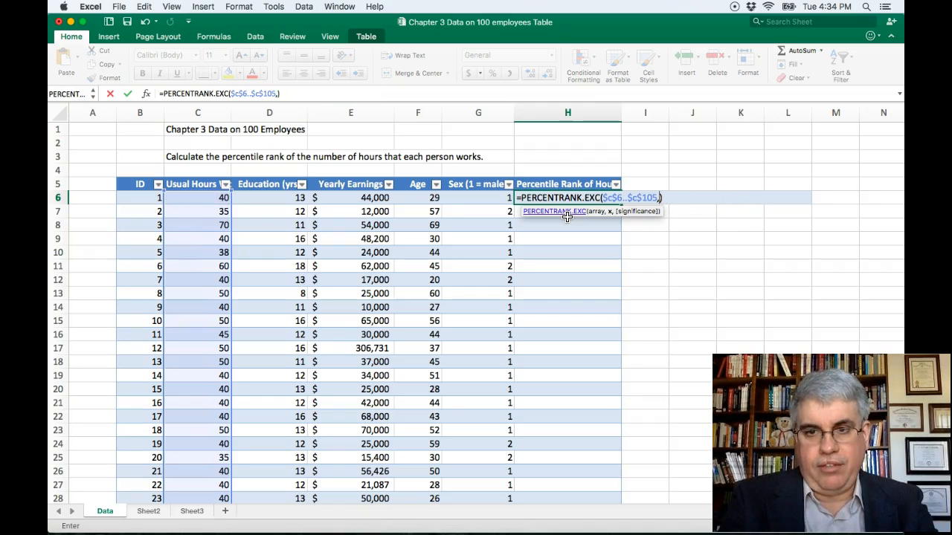
- Complete =PERCENTRANK.EXC($C$6:$C$105,C6,4) so the whole column fills with ranks
type("c")
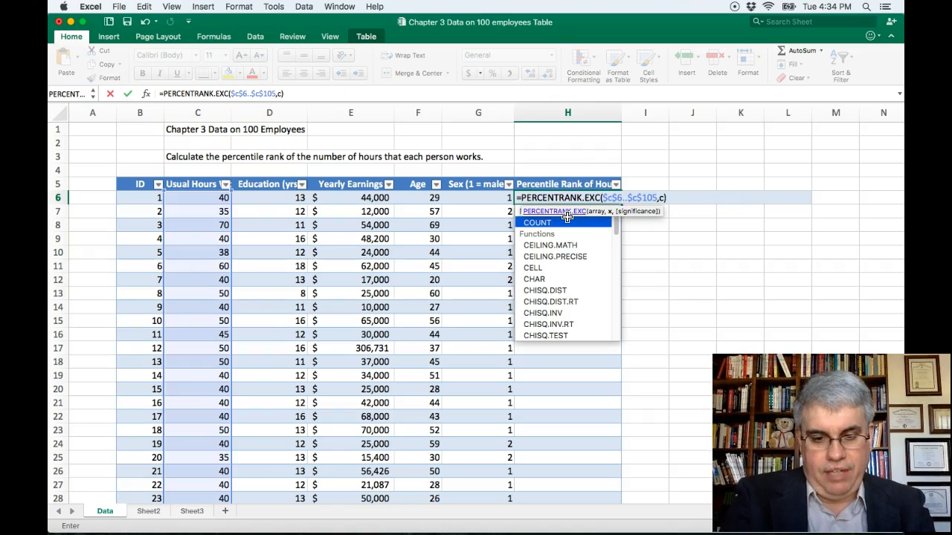
type("6")
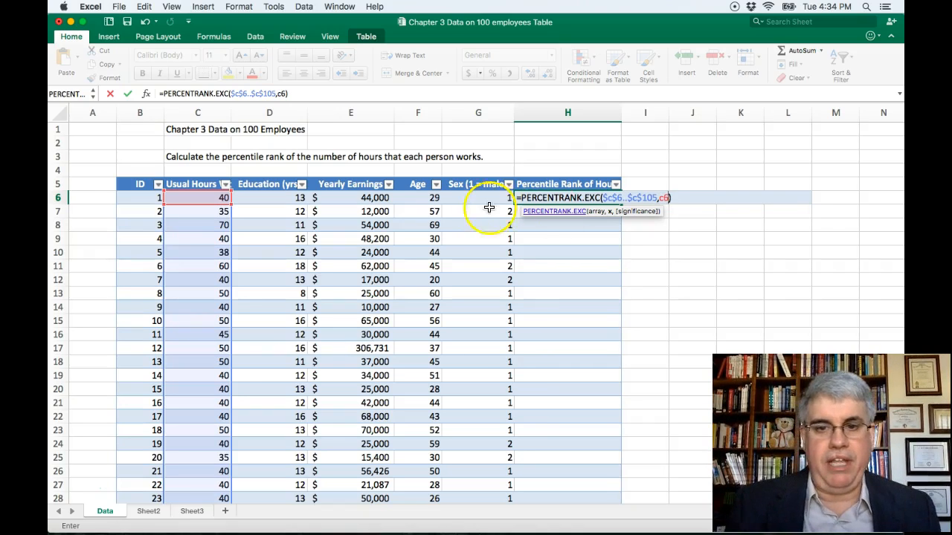
mouse_move(564, 231)
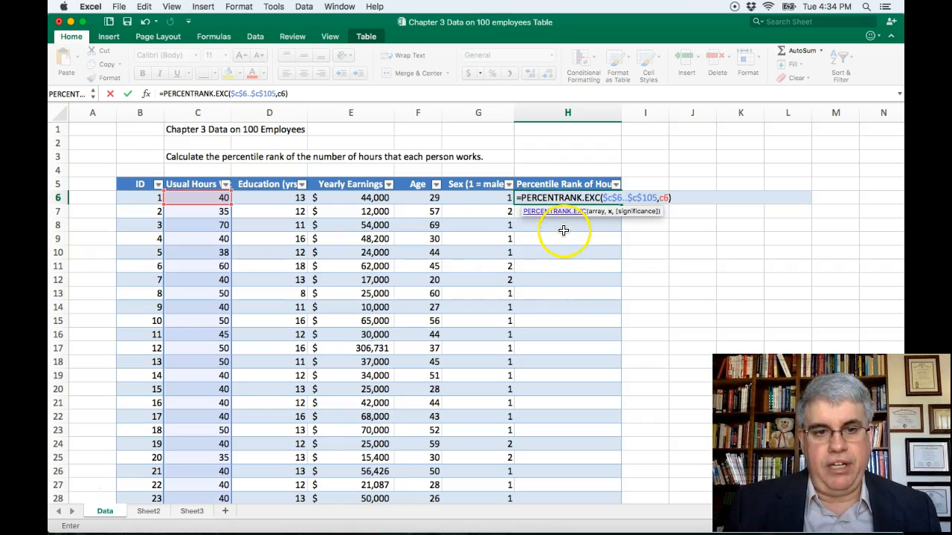
mouse_move(554, 266)
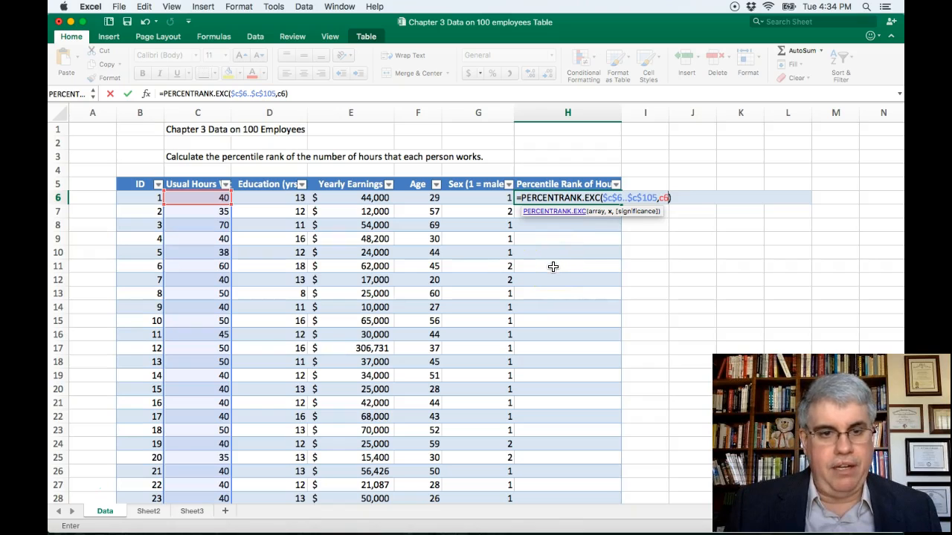
mouse_move(497, 240)
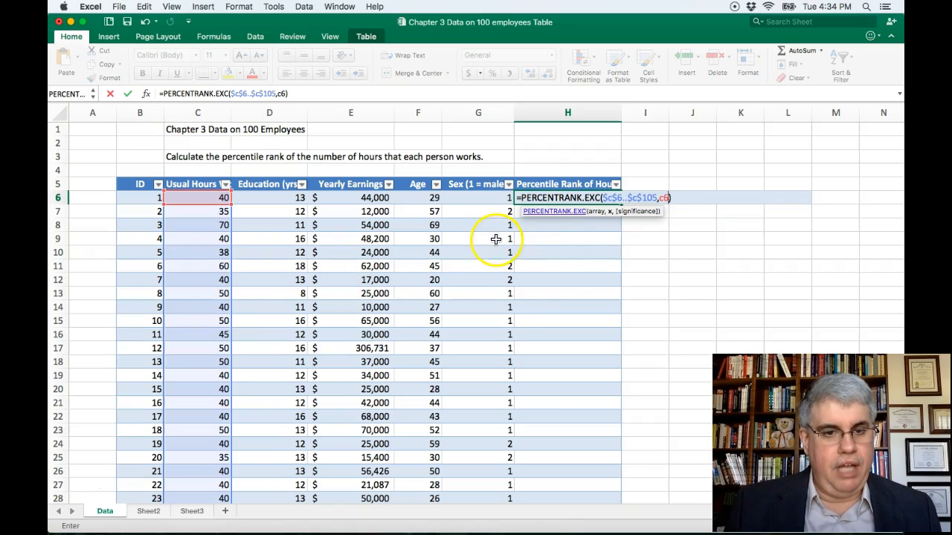
mouse_move(672, 213)
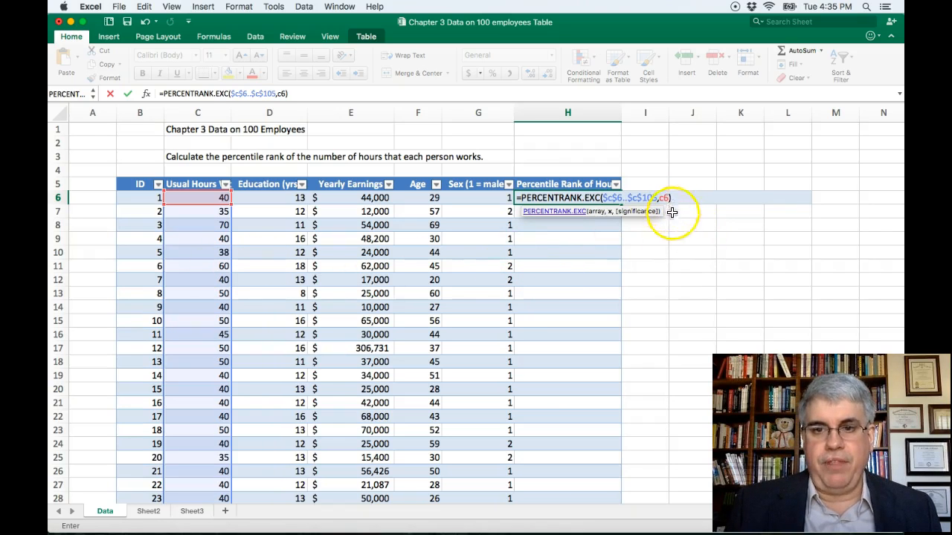
mouse_move(711, 216)
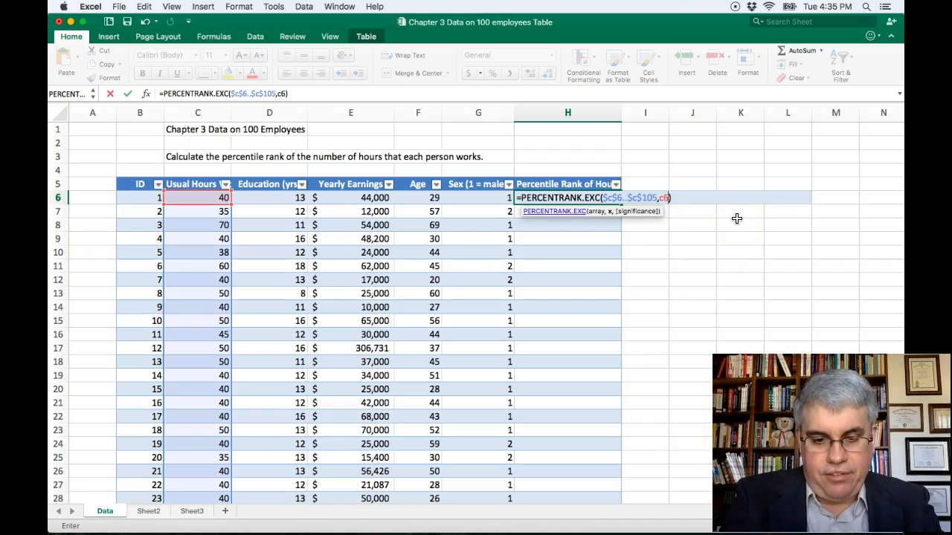
type(",")
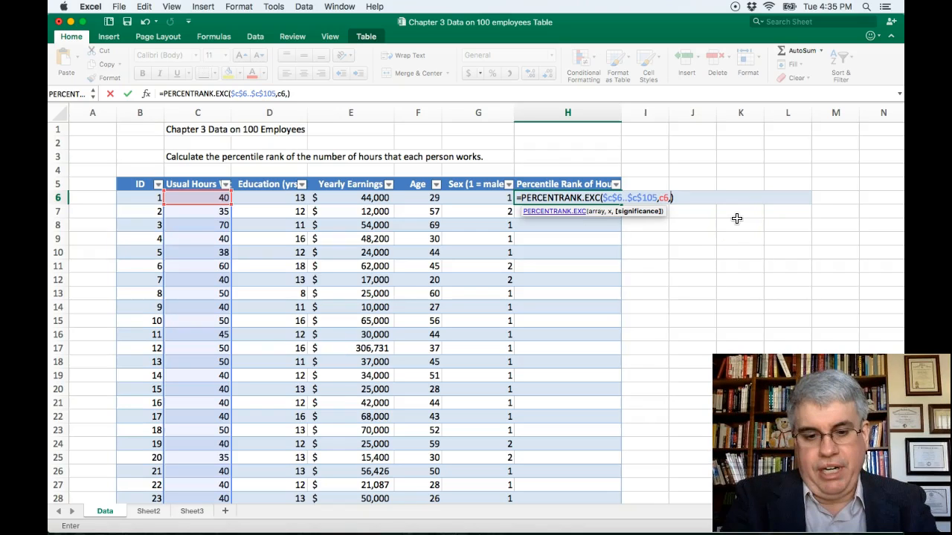
type("4")
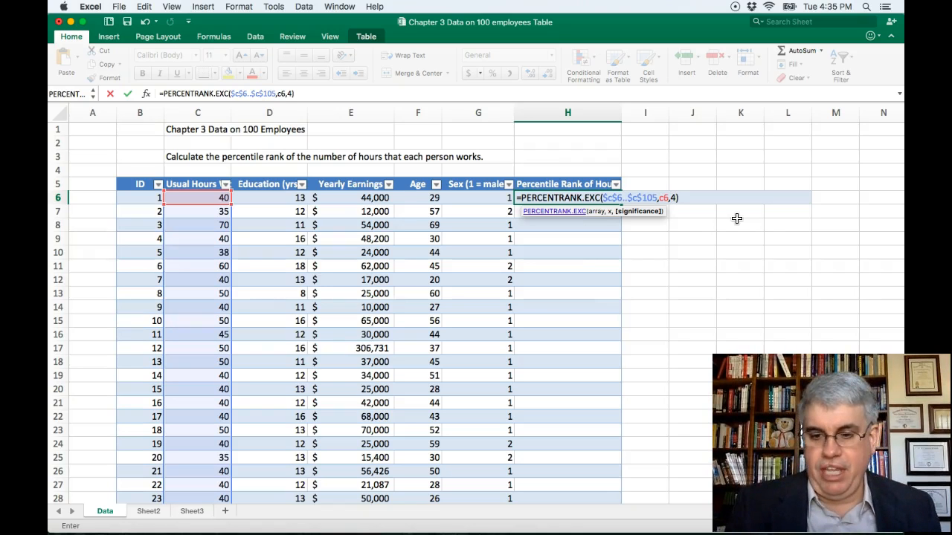
key("Return")
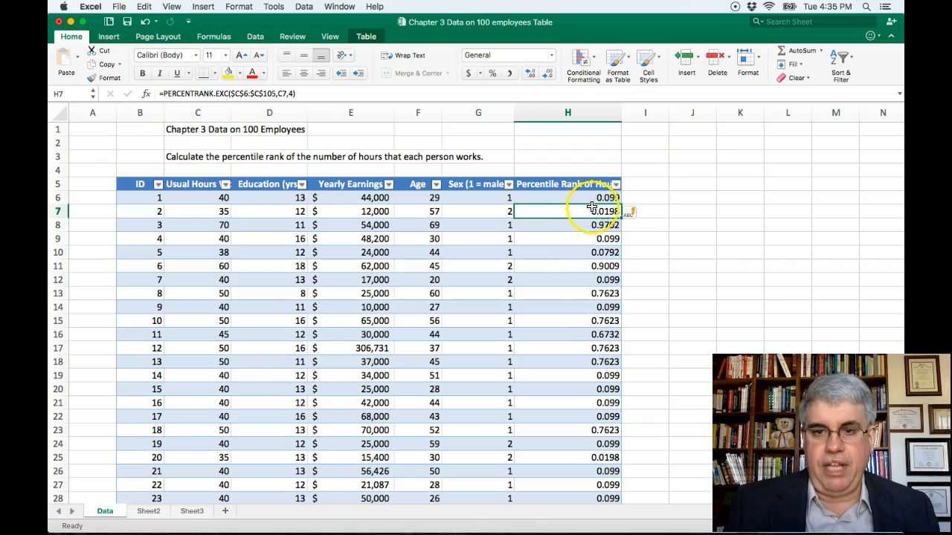
mouse_move(595, 322)
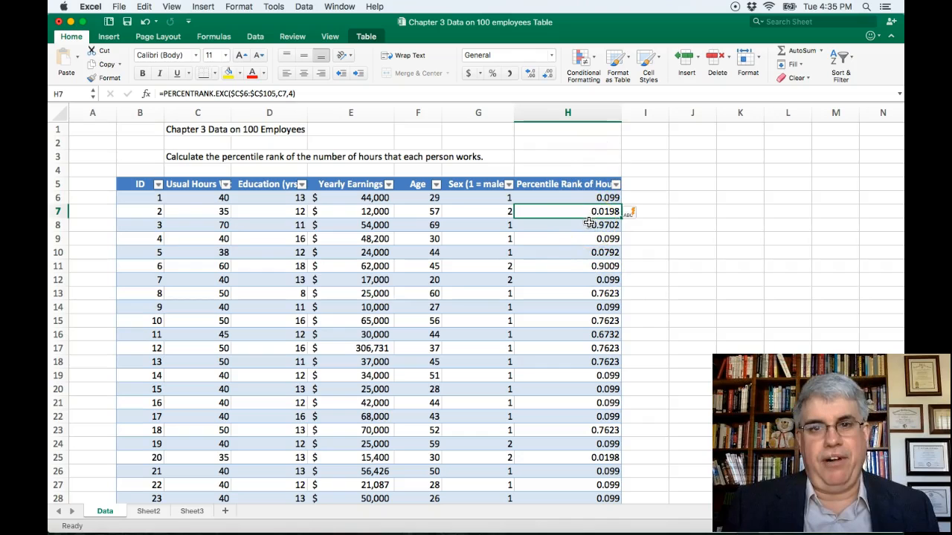
mouse_move(574, 186)
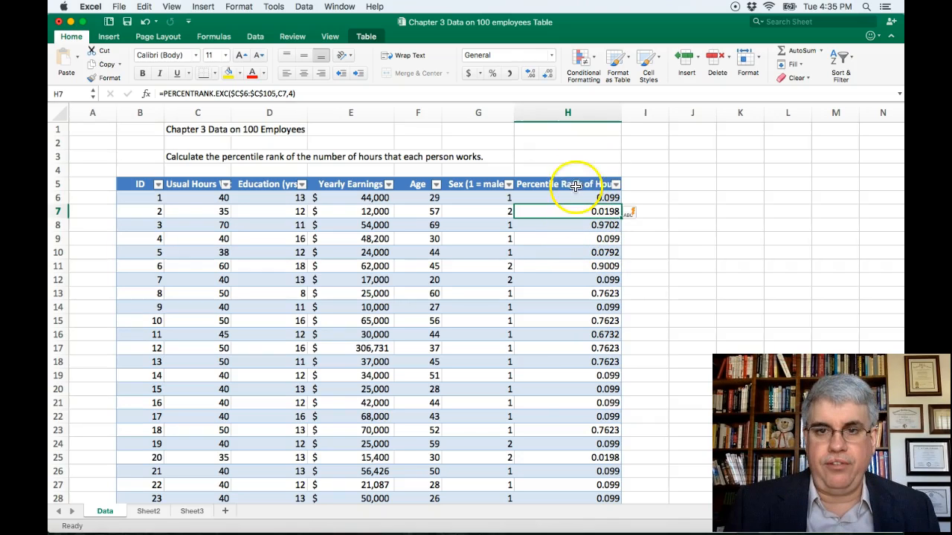
left_click(568, 113)
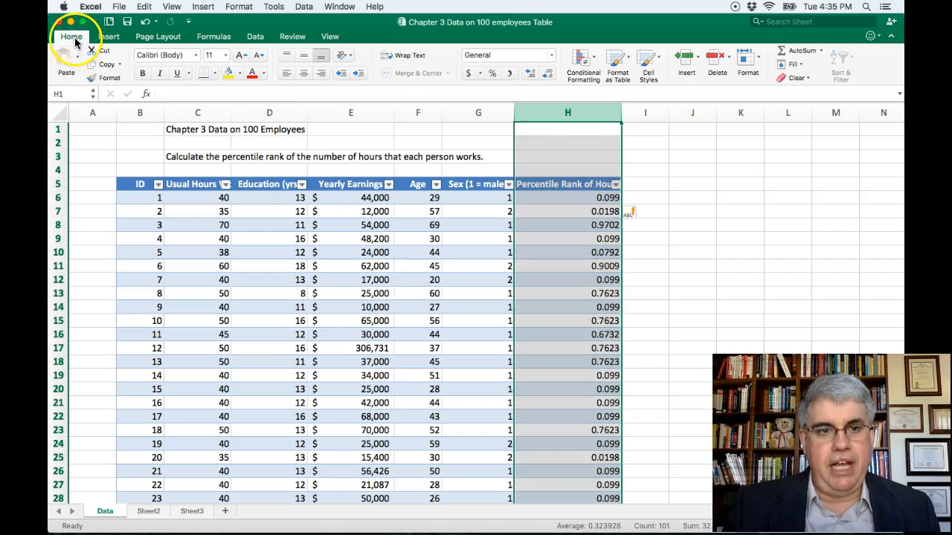
mouse_move(553, 58)
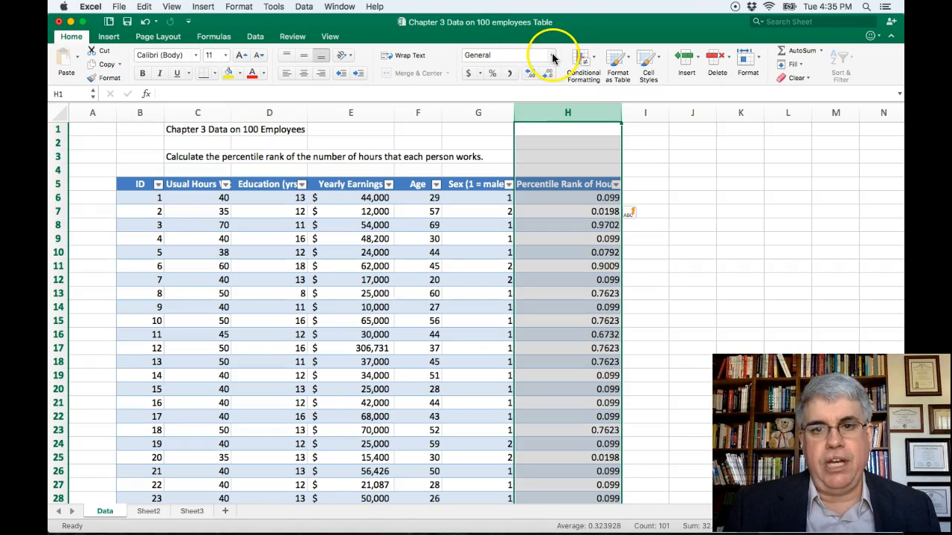
- Format the percentile rank column as Percentage, e.g. 9.90% and 97.02%
left_click(550, 55)
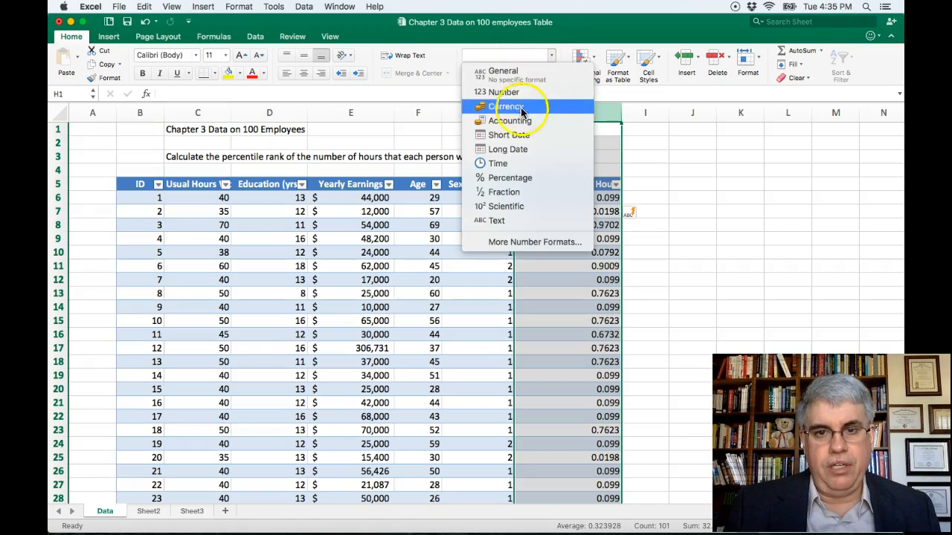
mouse_move(509, 179)
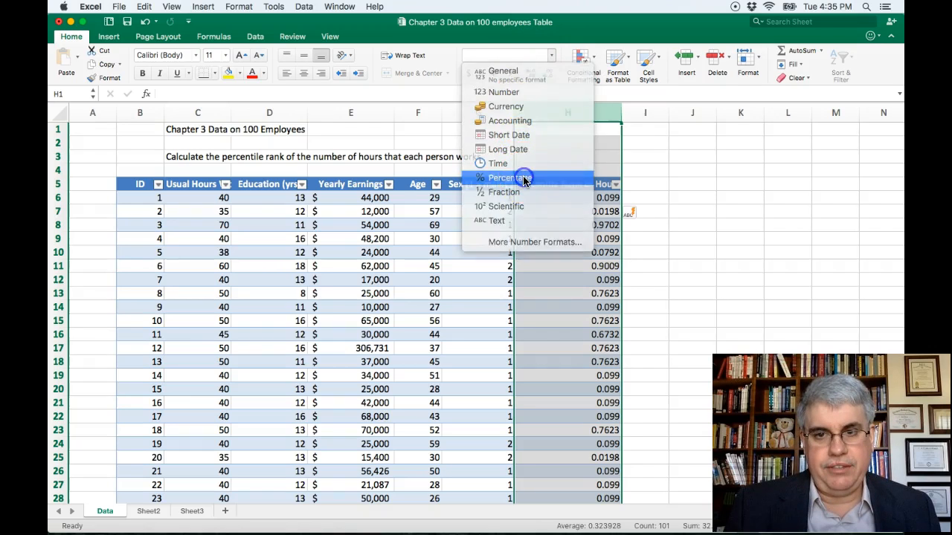
left_click(506, 177)
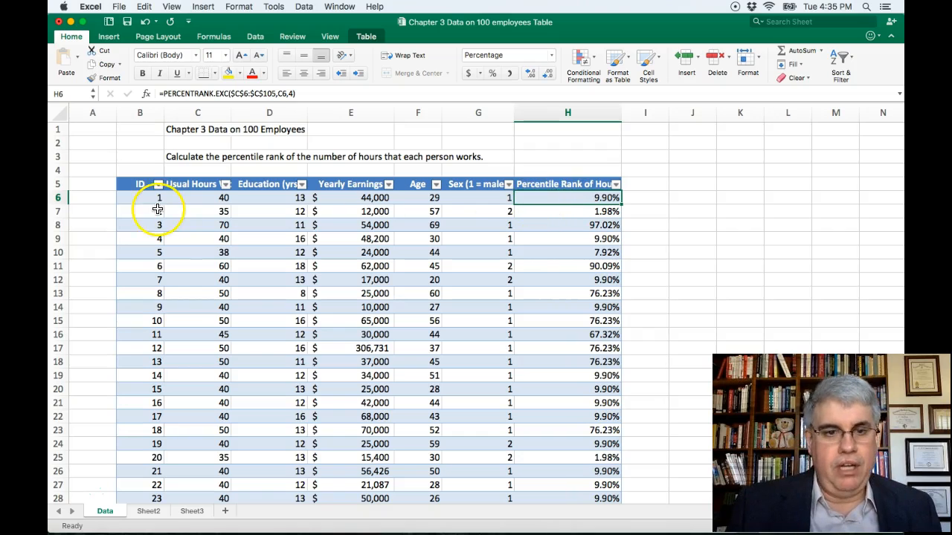
mouse_move(578, 216)
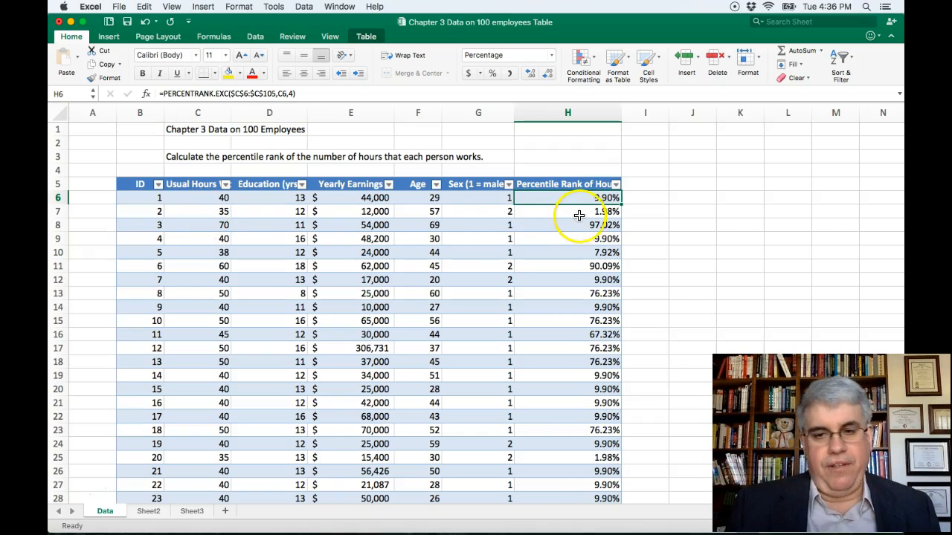
mouse_move(220, 229)
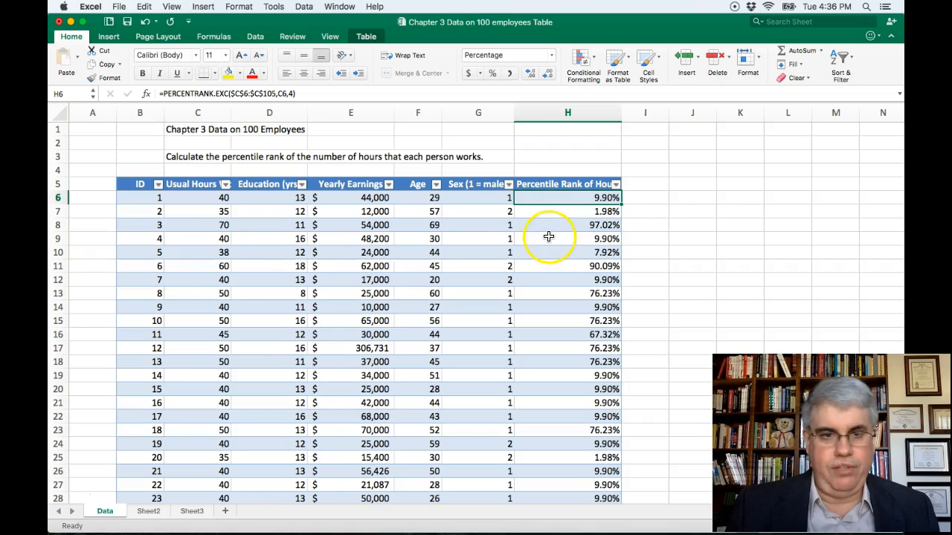
mouse_move(277, 196)
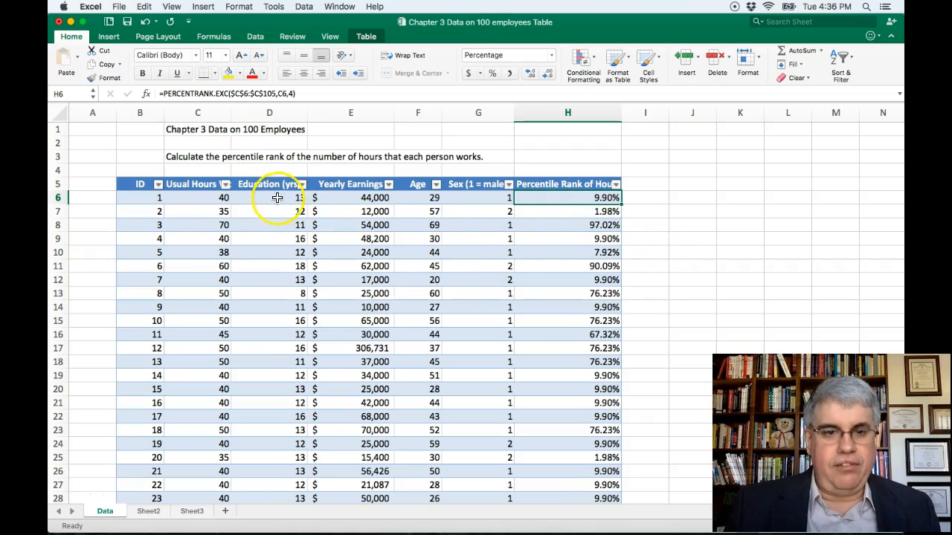
mouse_move(226, 185)
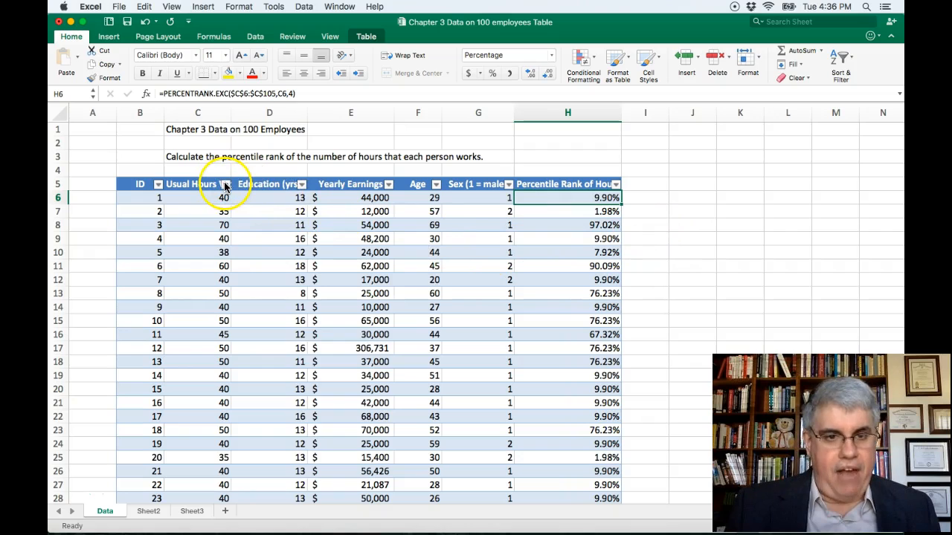
- Sort the table by Usual Hours descending, putting 72 hours at 99.00% on top
left_click(226, 184)
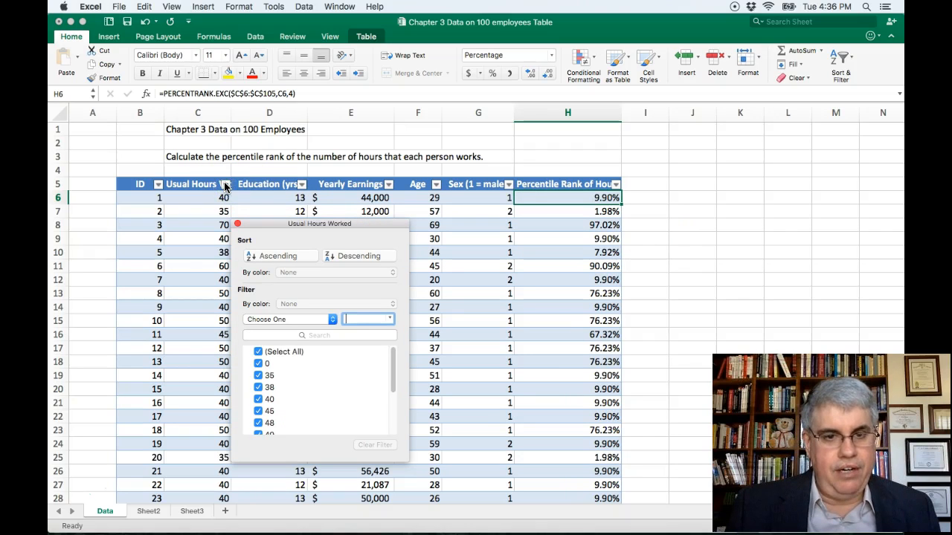
mouse_move(348, 256)
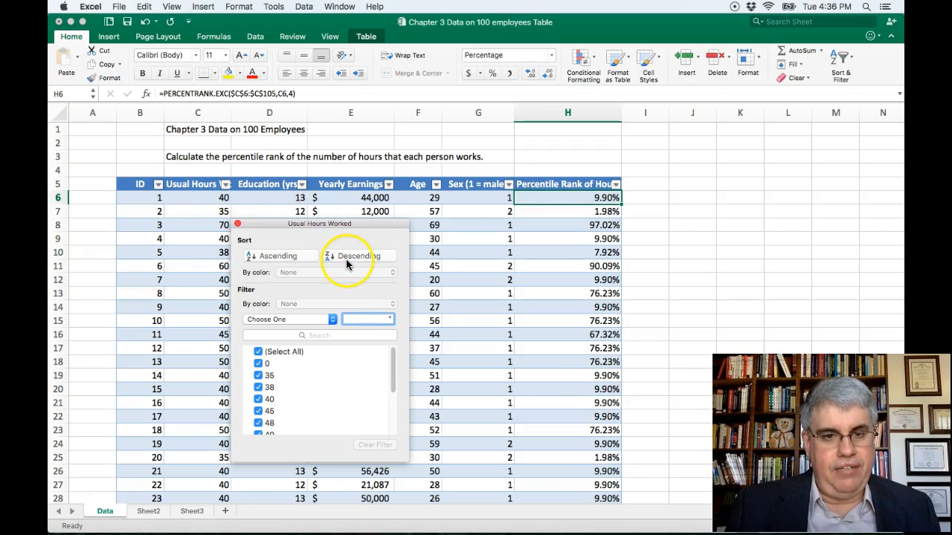
left_click(360, 255)
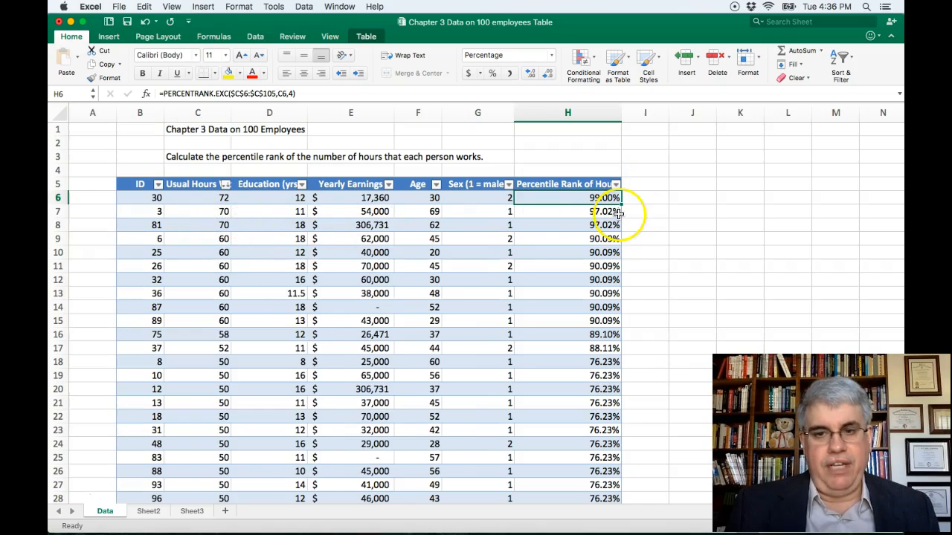
mouse_move(556, 224)
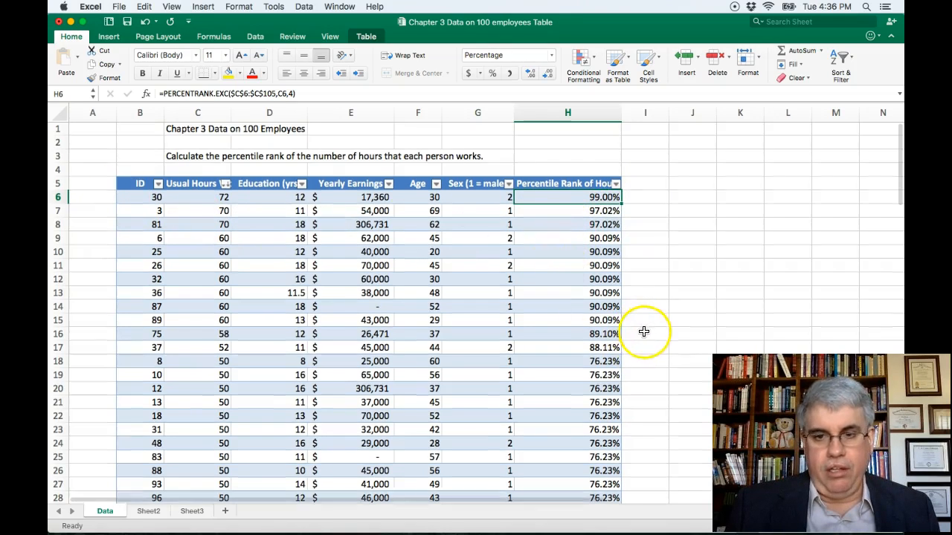
left_click(692, 291)
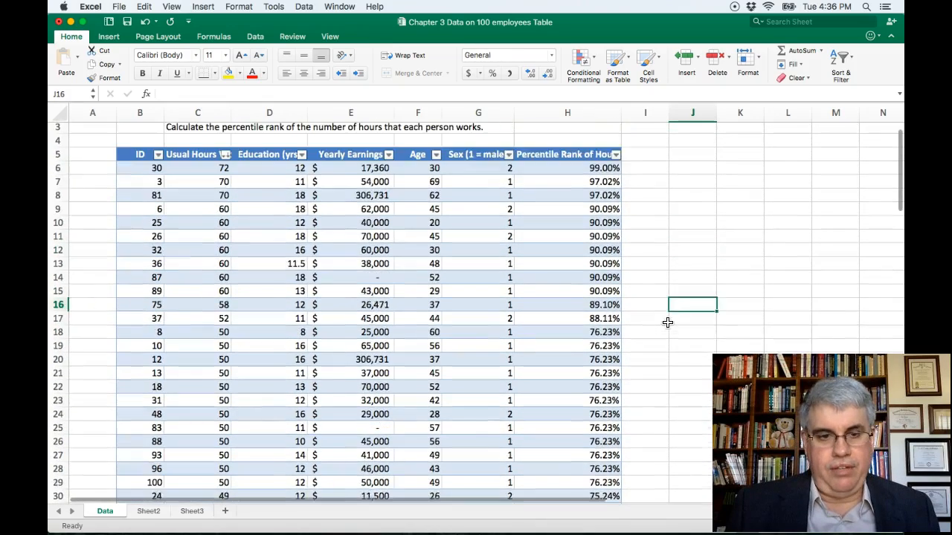
- Reduce column H's percentages to whole numbers such as 99% and 97%
scroll("up", 3)
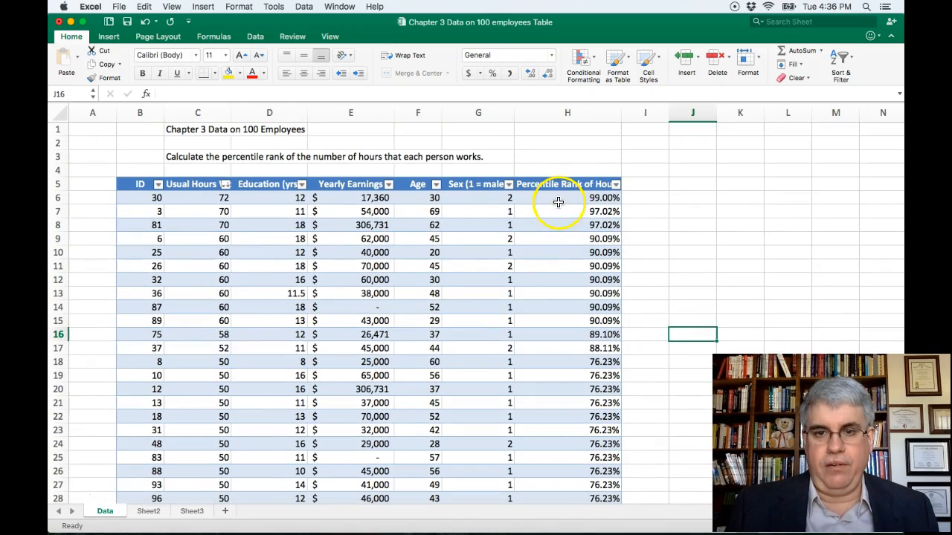
mouse_move(582, 165)
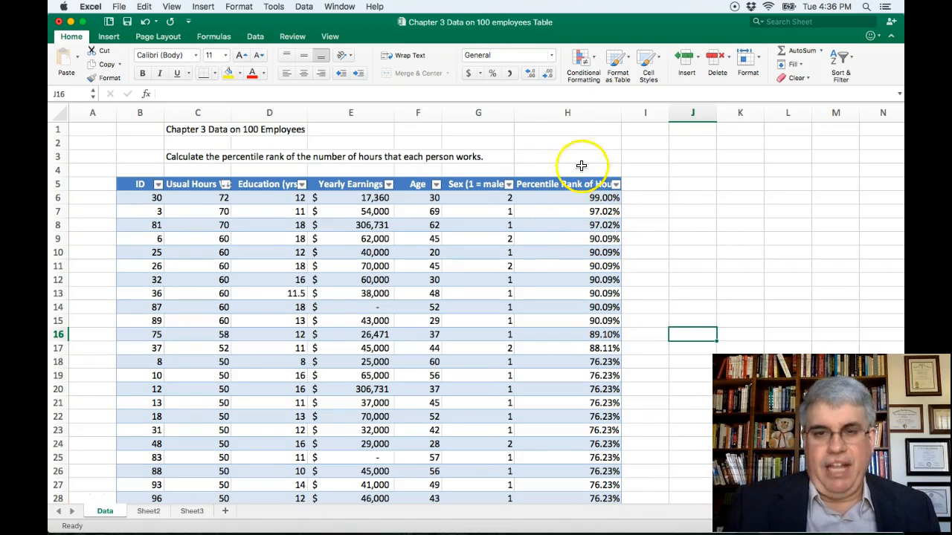
left_click(568, 113)
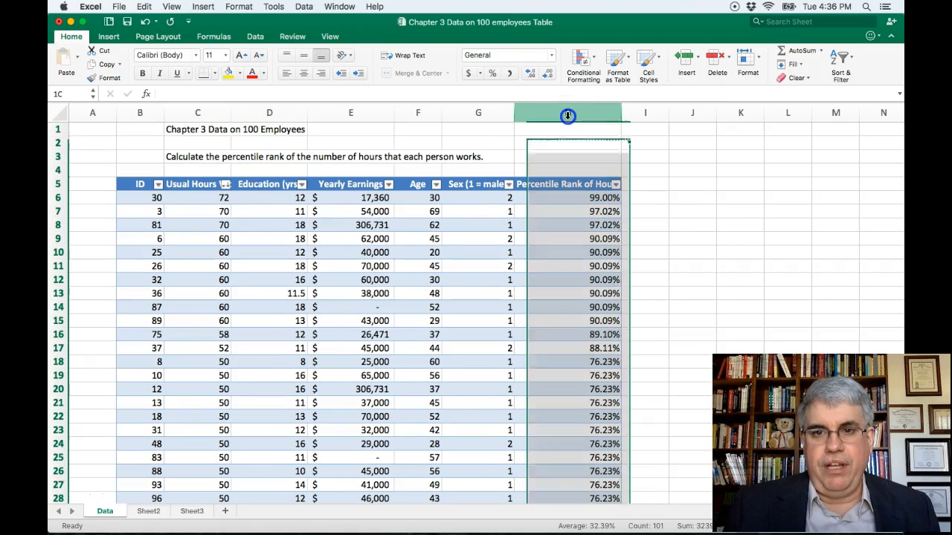
left_click(569, 113)
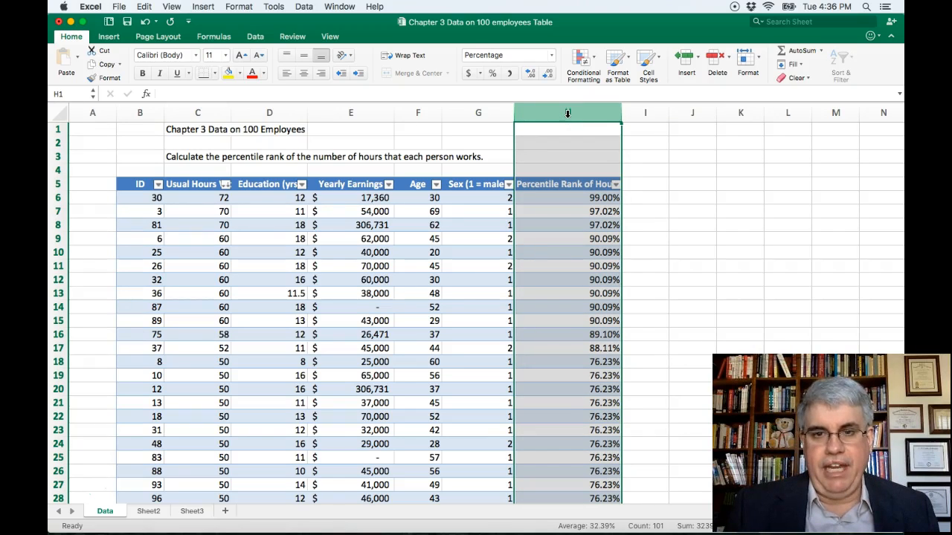
mouse_move(547, 77)
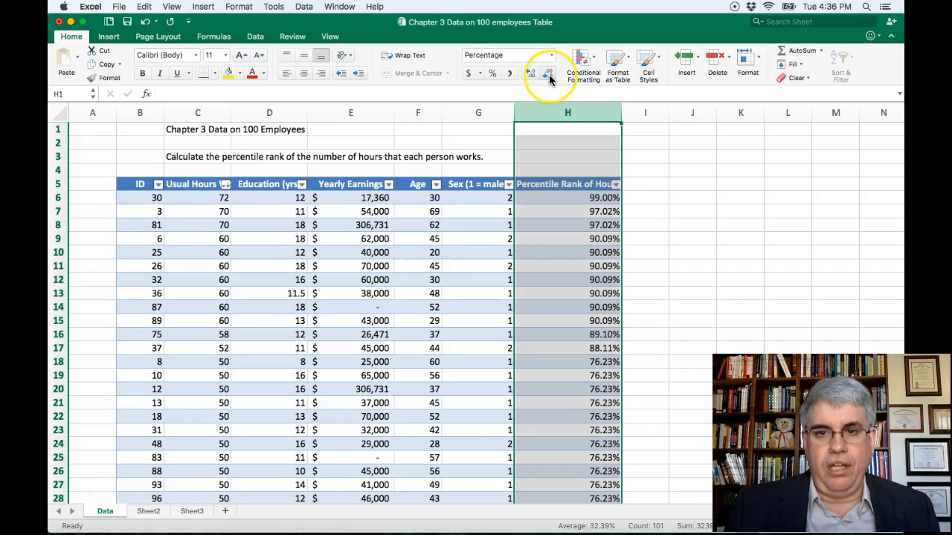
mouse_move(549, 78)
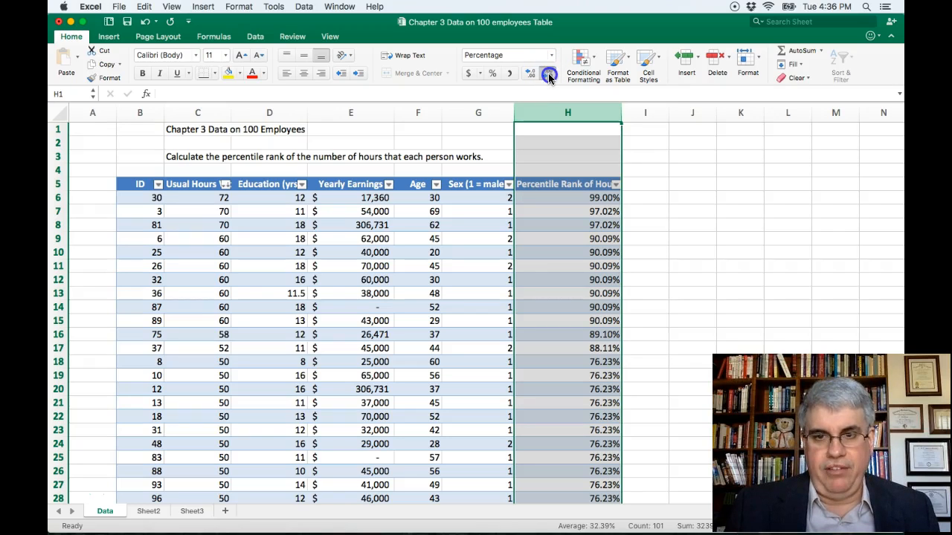
left_click(548, 72)
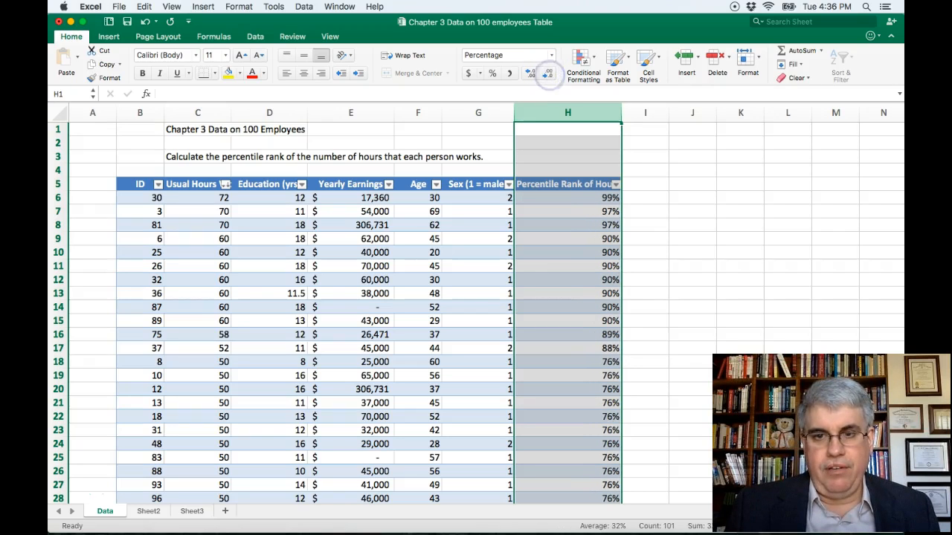
mouse_move(637, 163)
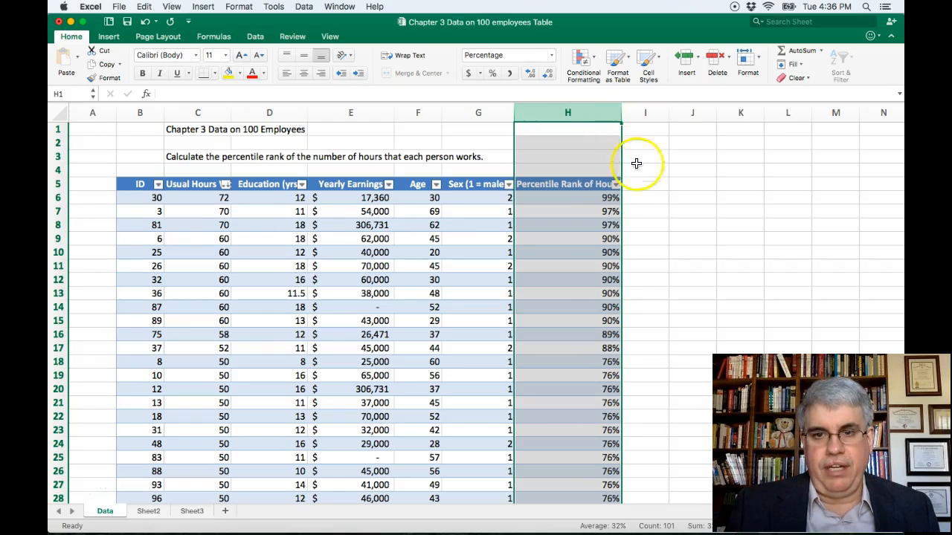
left_click(645, 196)
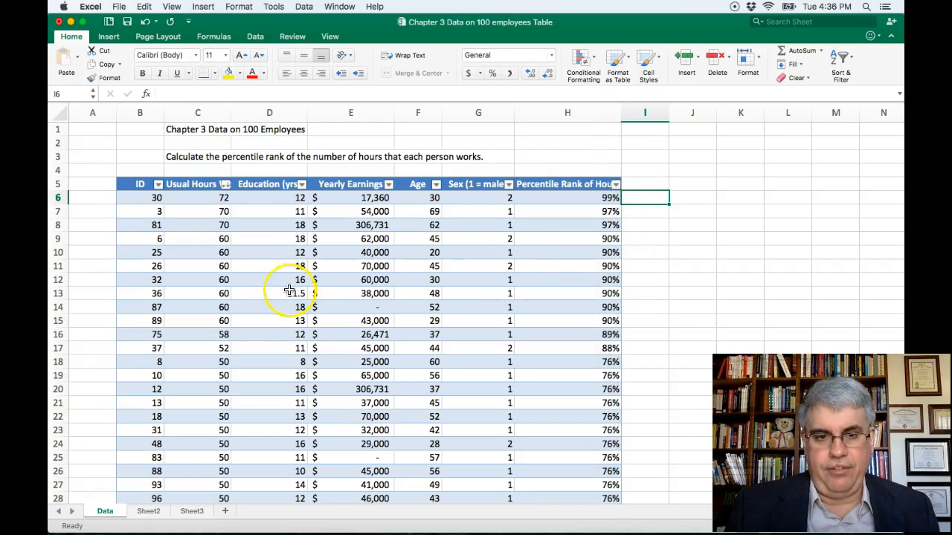
mouse_move(625, 335)
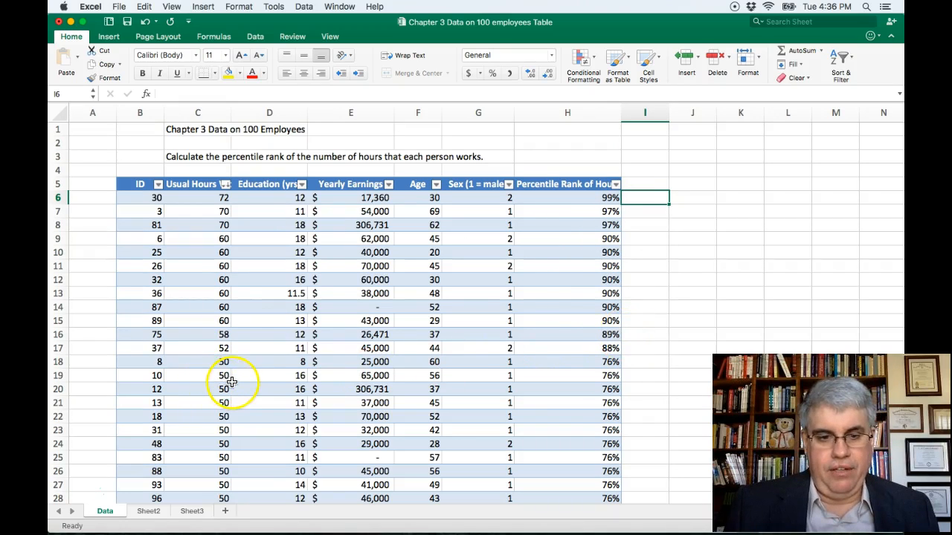
mouse_move(621, 390)
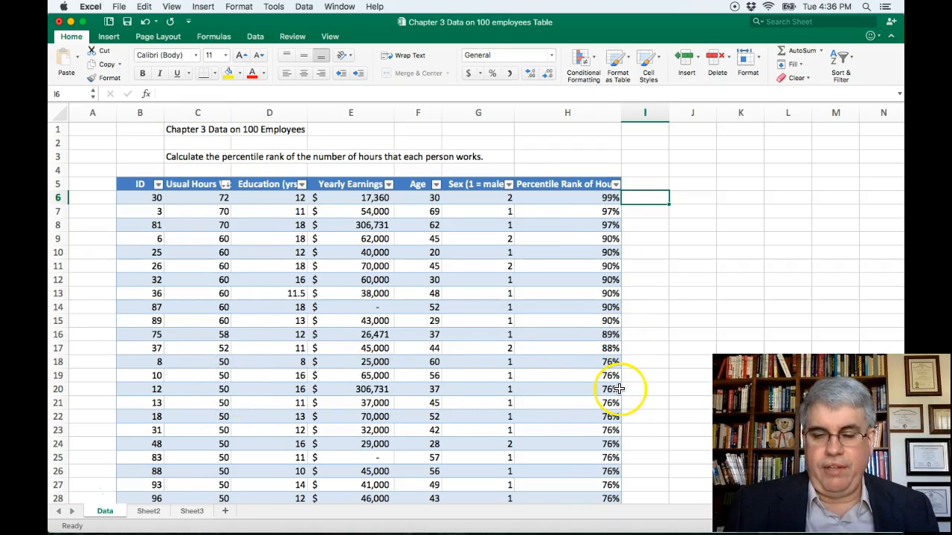
mouse_move(675, 274)
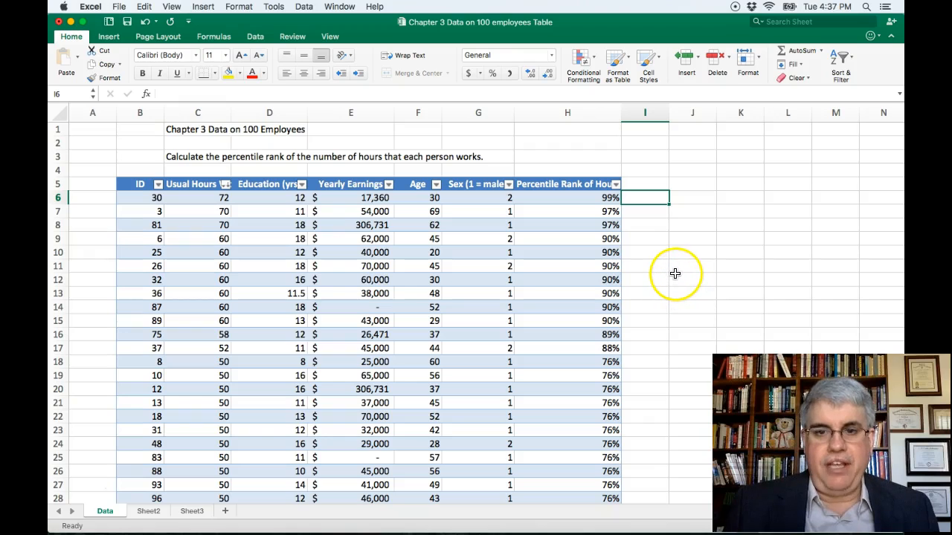
mouse_move(674, 273)
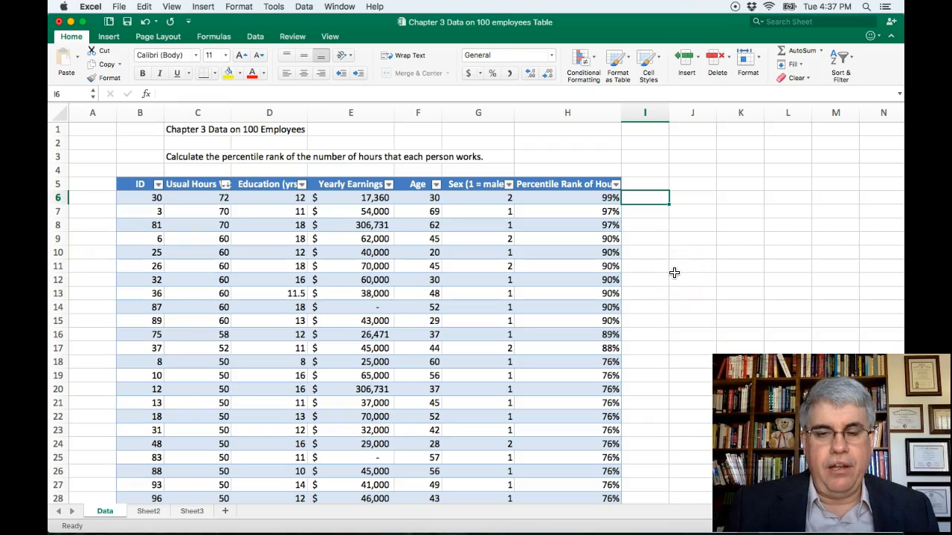